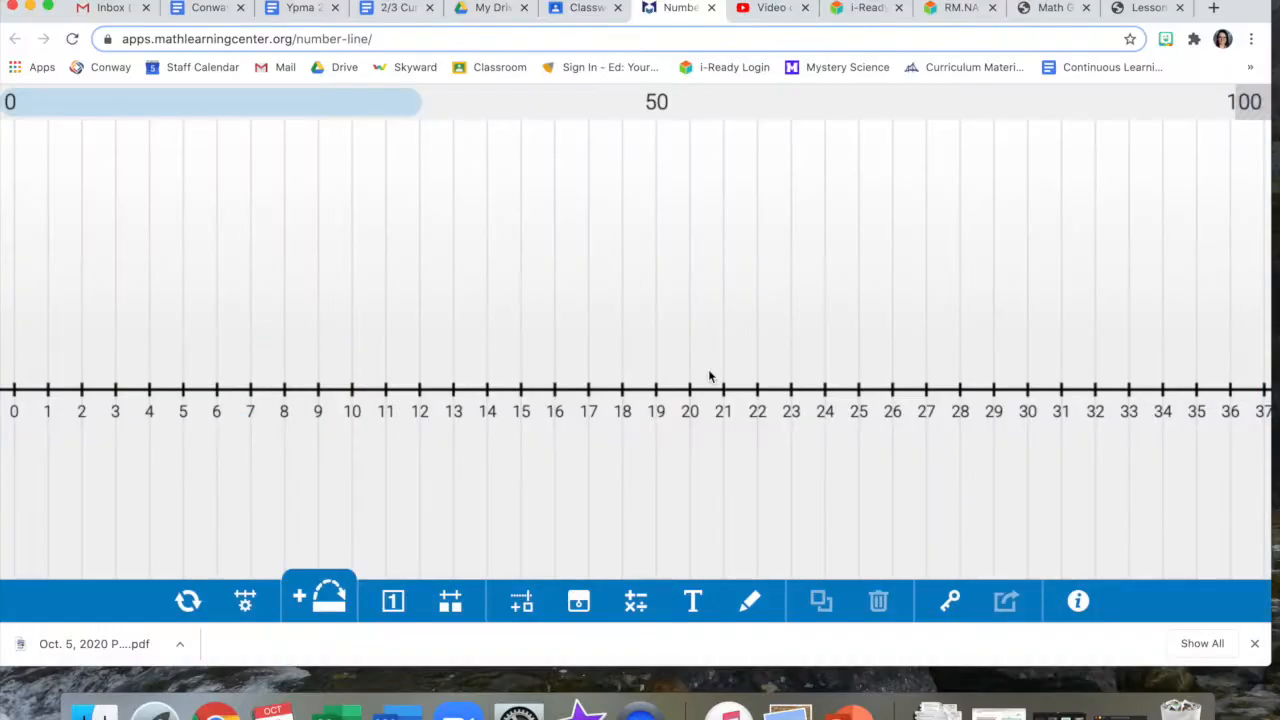
mouse_move(670, 551)
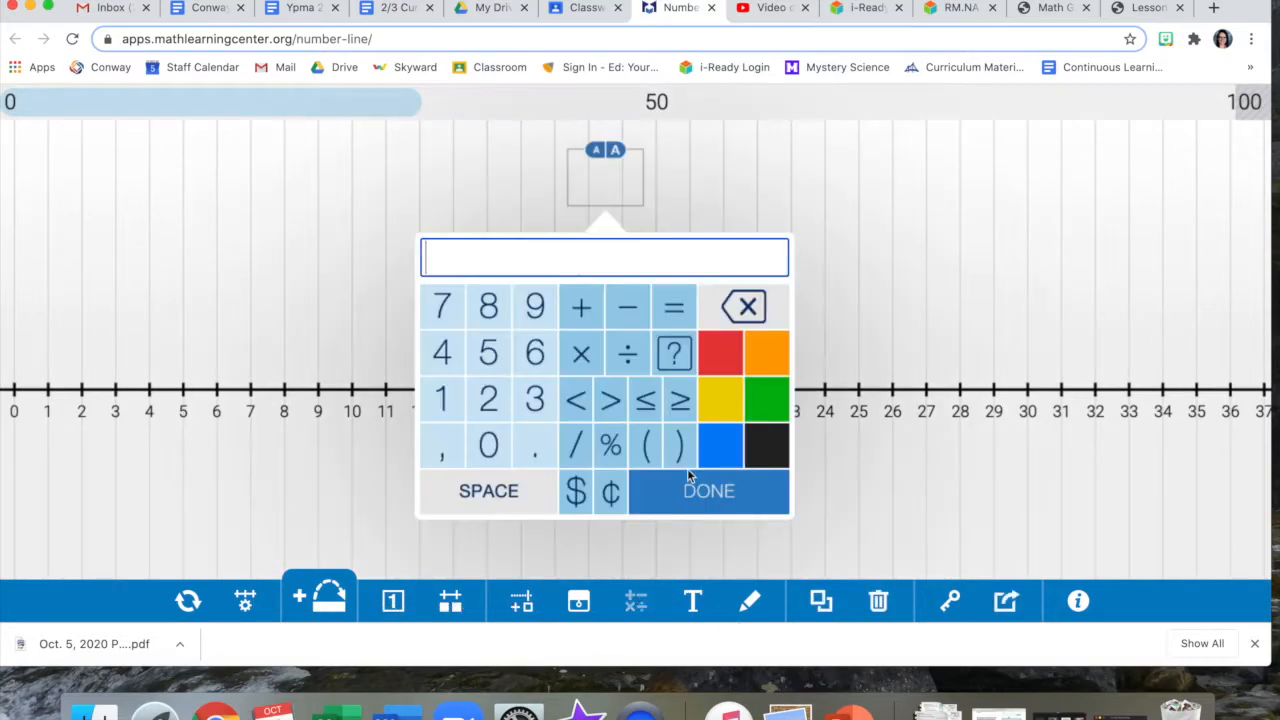
mouse_move(650, 342)
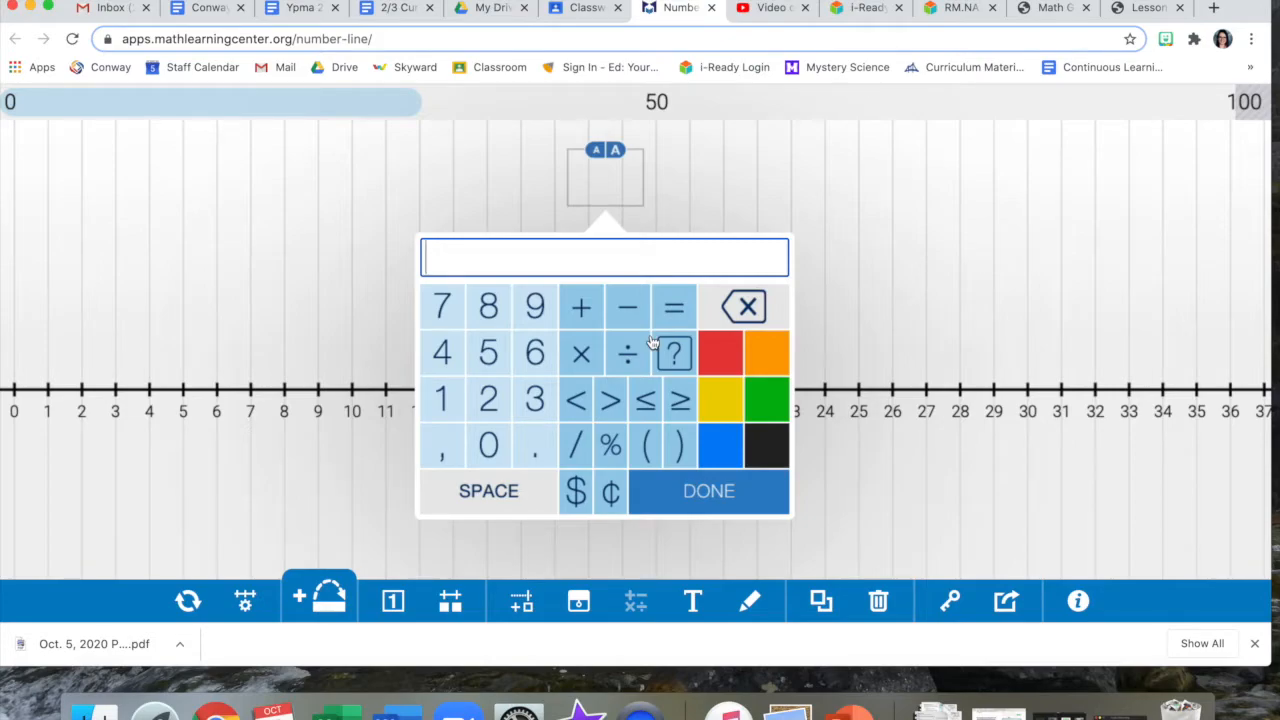
Create the equation label '25+16=' followed by an empty answer box
text(25)
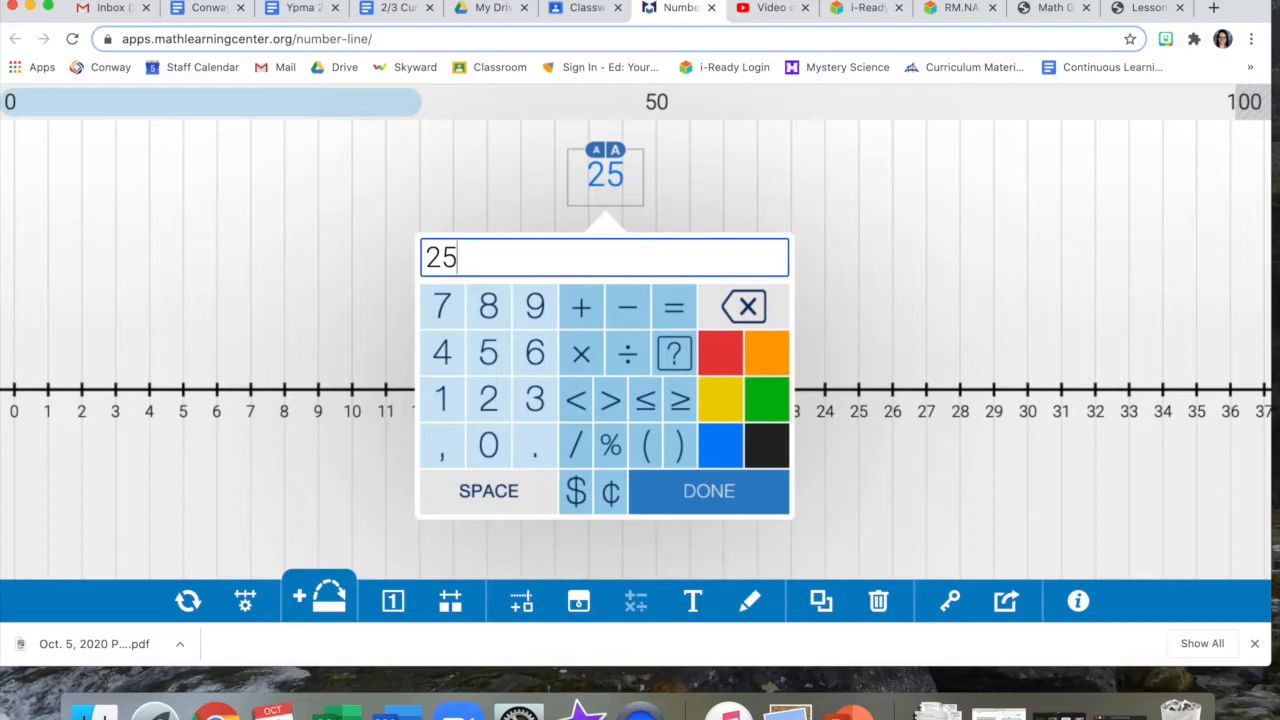
text(+16)
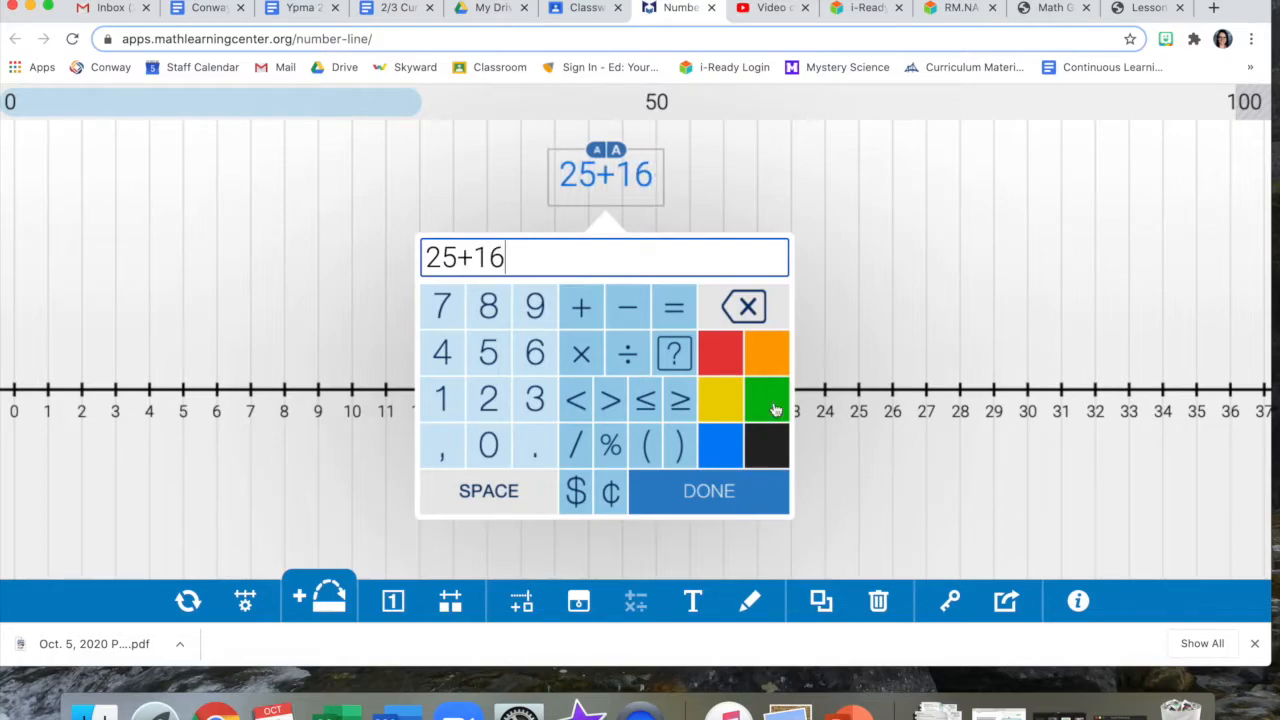
click(674, 307)
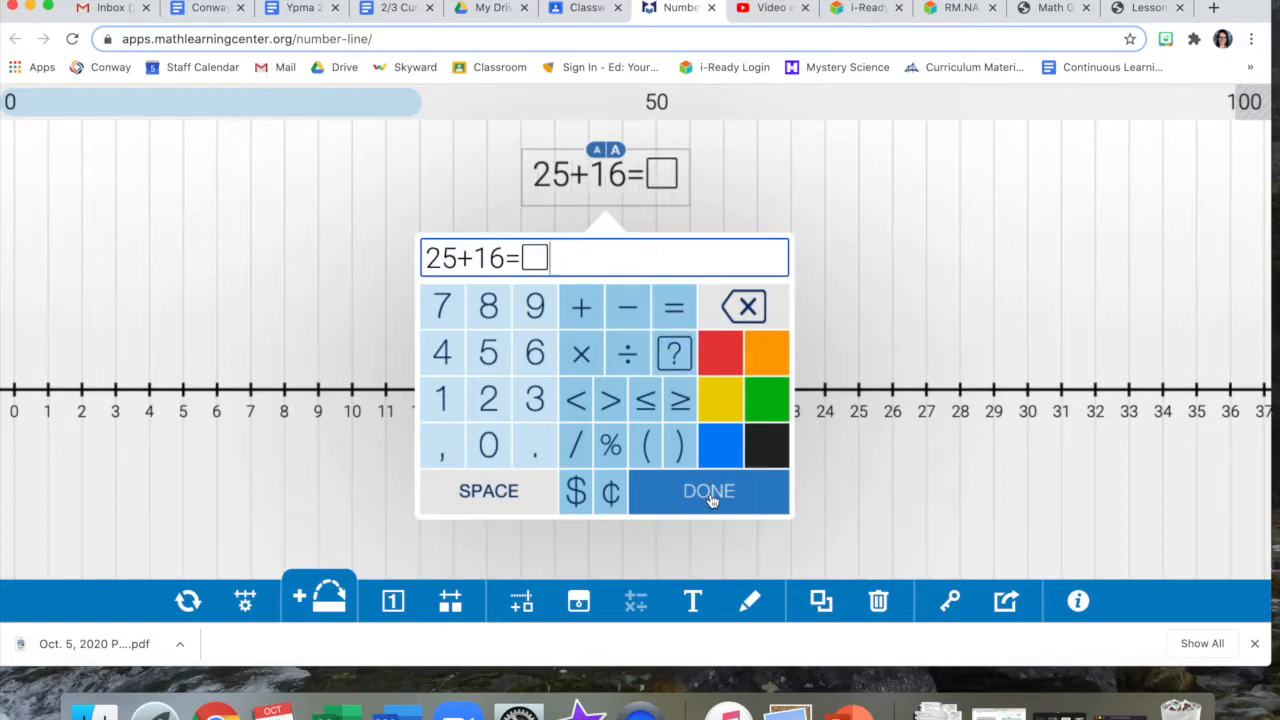
click(708, 491)
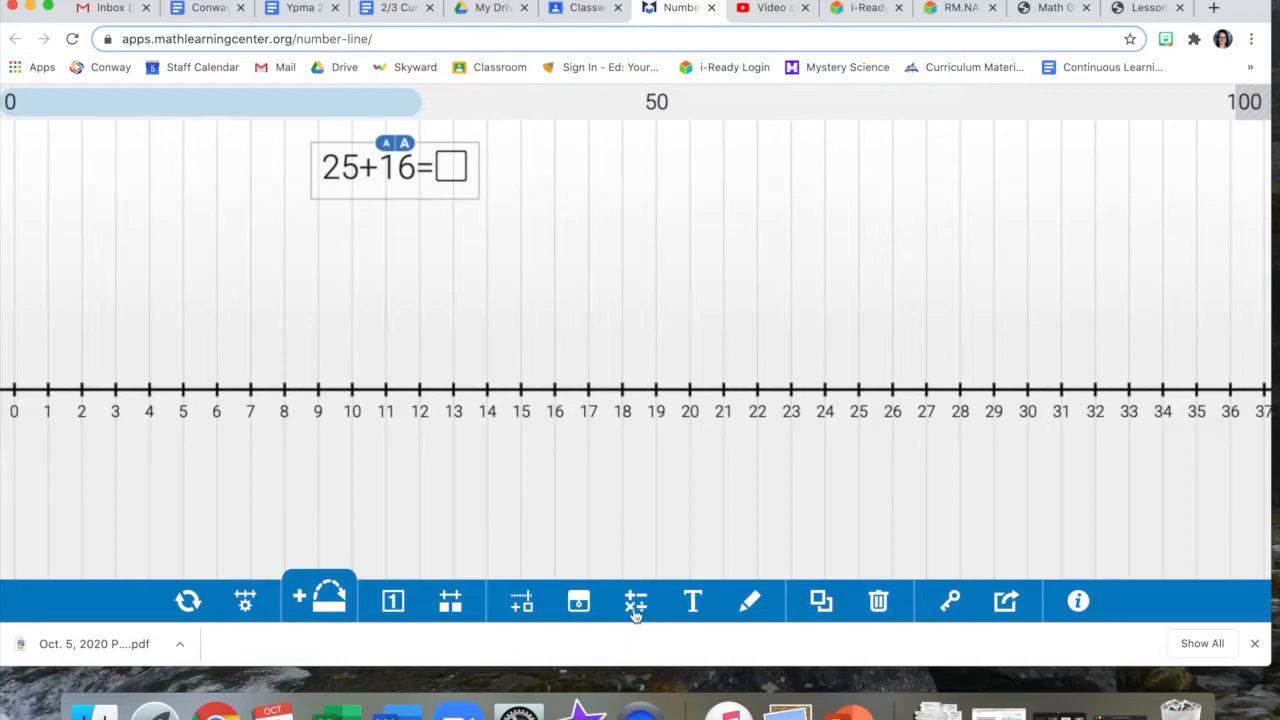
mouse_move(751, 601)
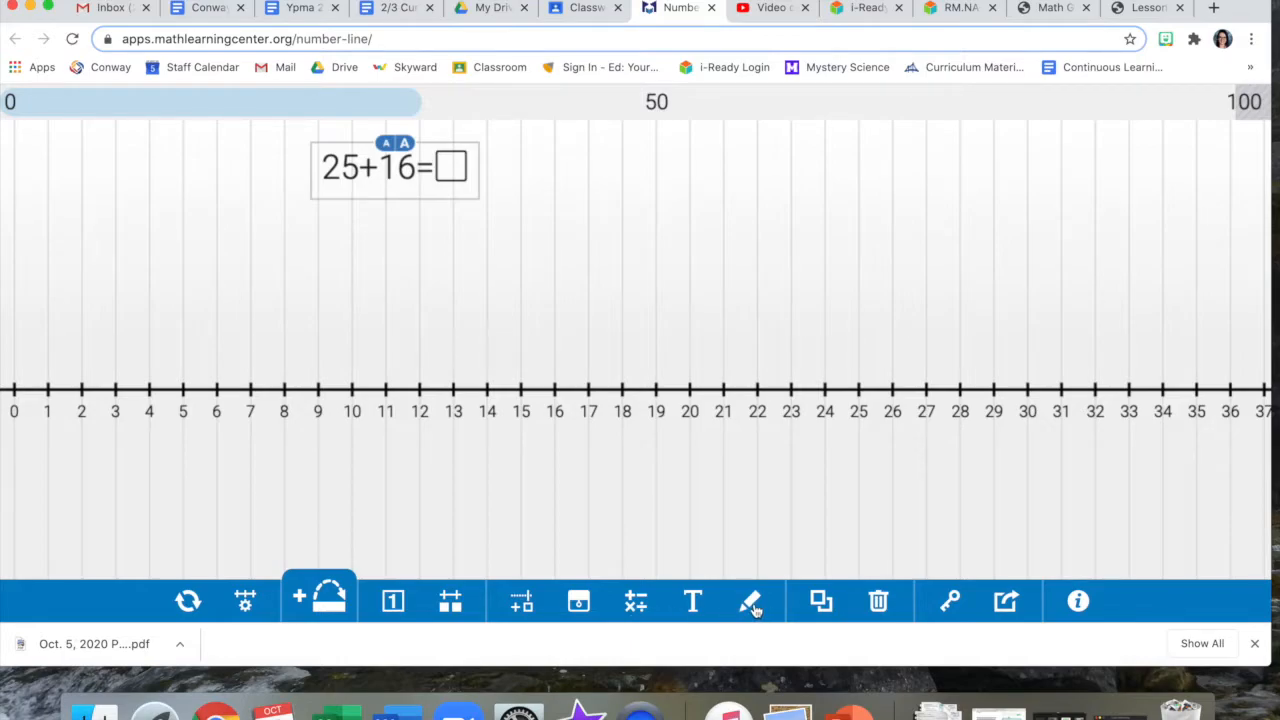
mouse_move(750, 600)
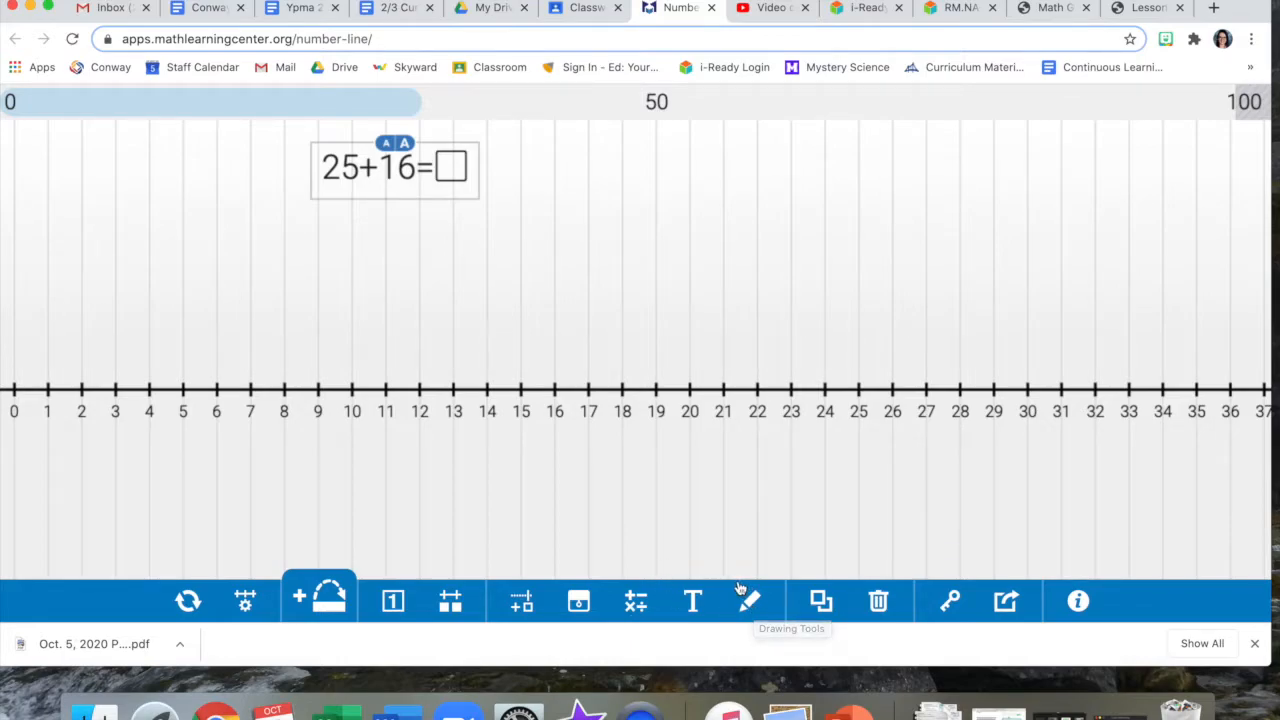
Draw yellow freehand circles marking the friendly tens 10, 20 and 30
click(749, 600)
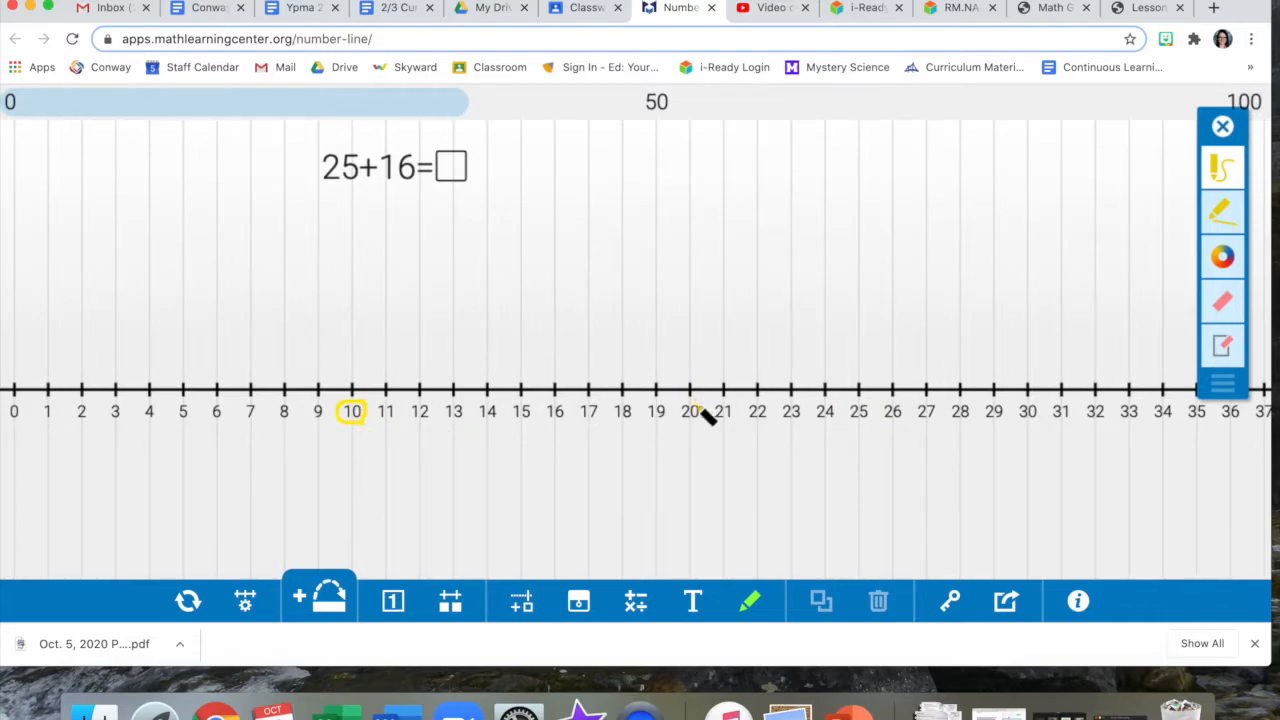
click(690, 411)
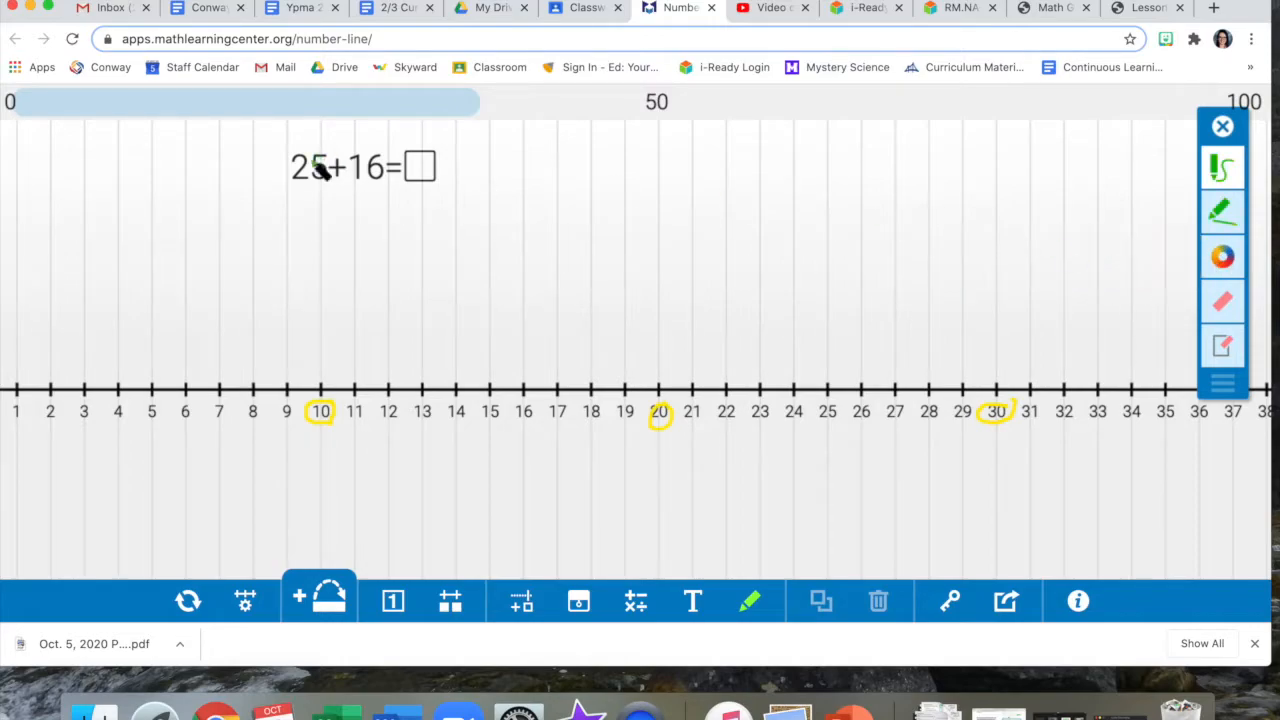
Underline 25 in the equation in green and switch the ink to green
drag(290, 185, 330, 190)
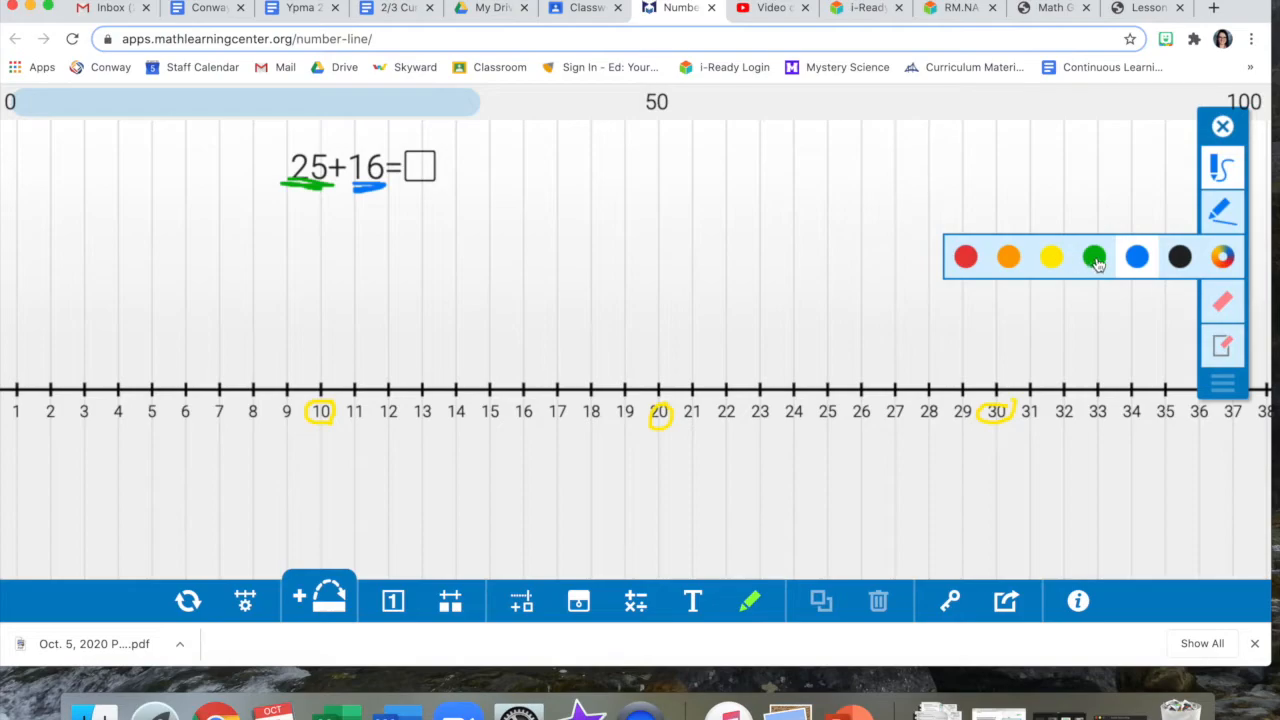
click(1099, 264)
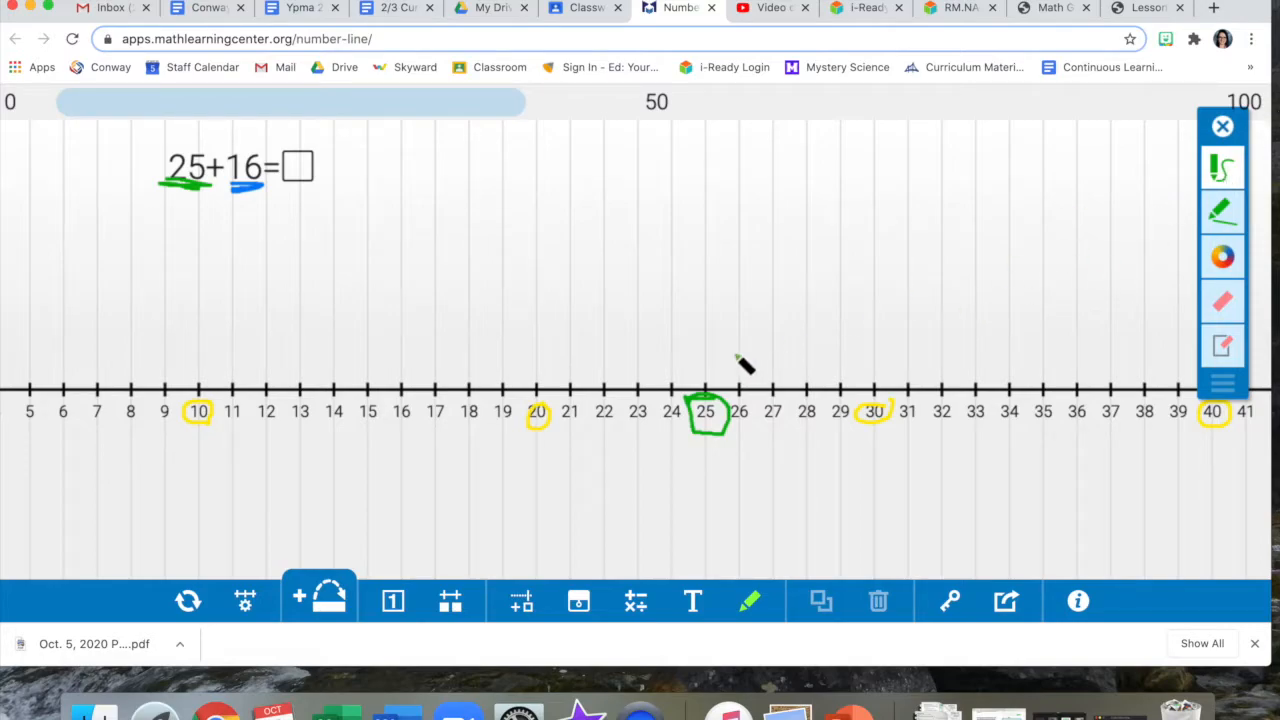
mouse_move(870, 427)
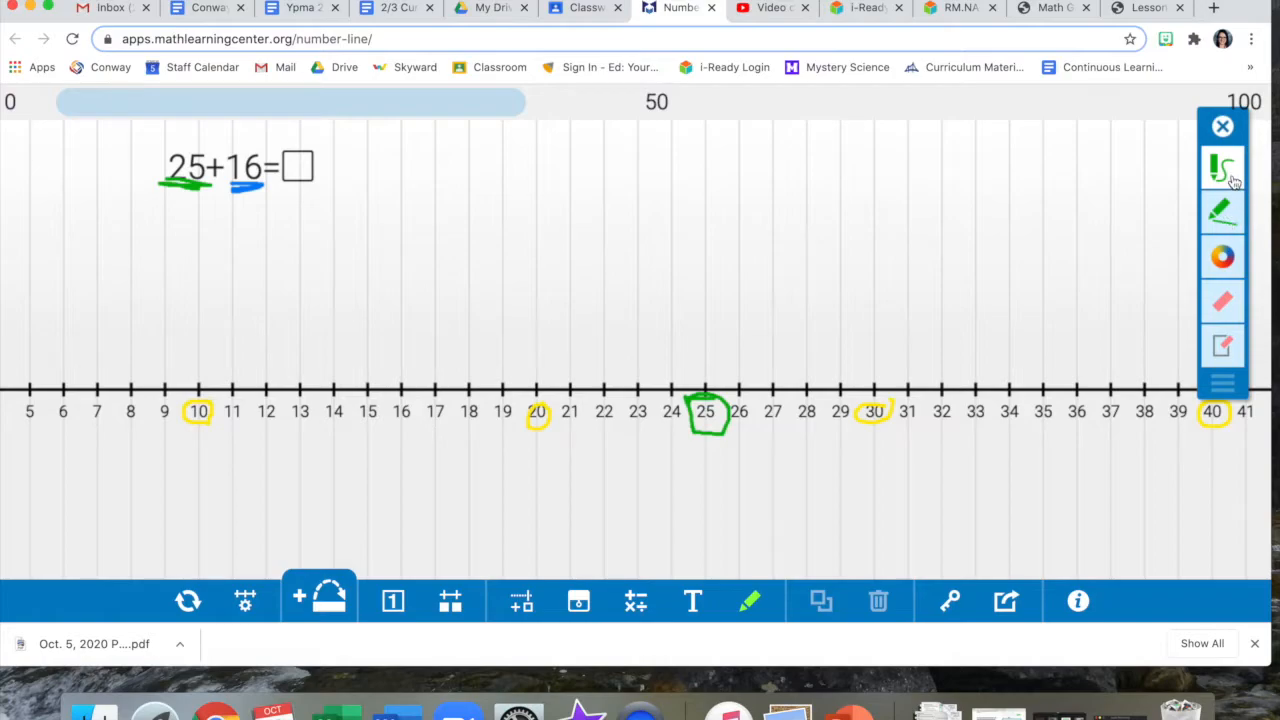
In blue, draw a hop from 25 to 30 and write 5 under 16
click(1222, 168)
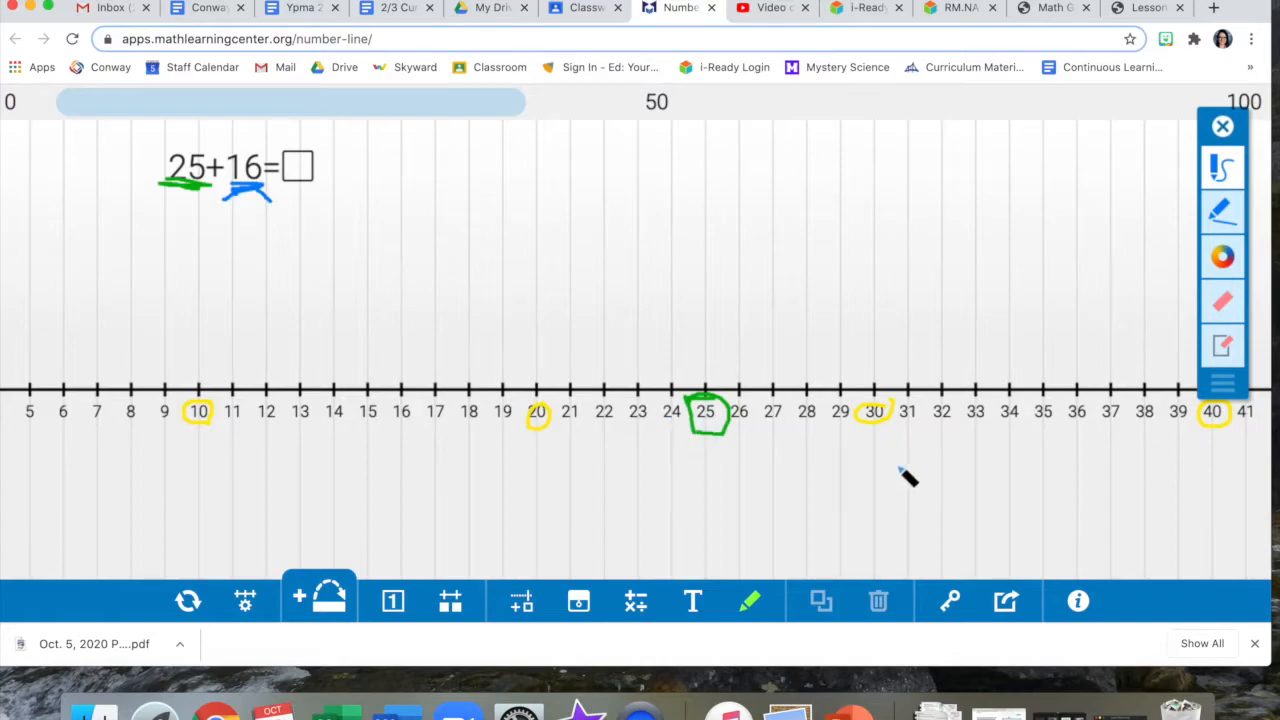
mouse_move(895, 453)
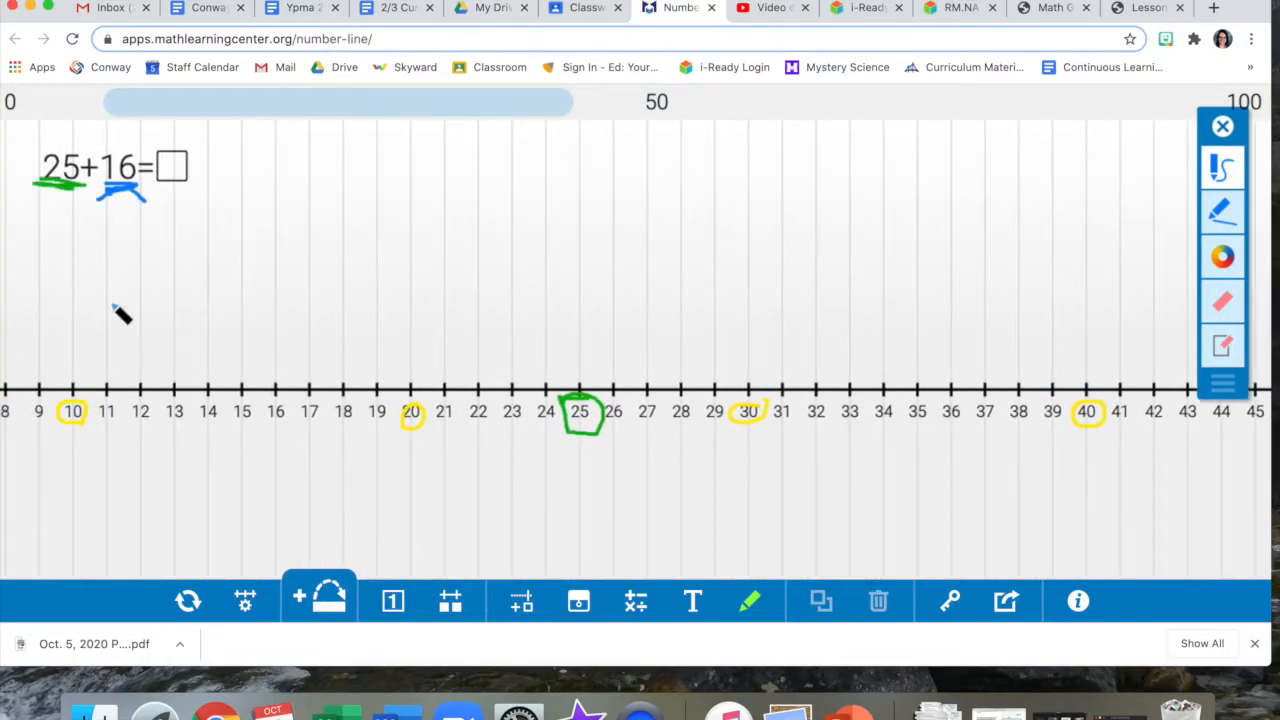
mouse_move(595, 333)
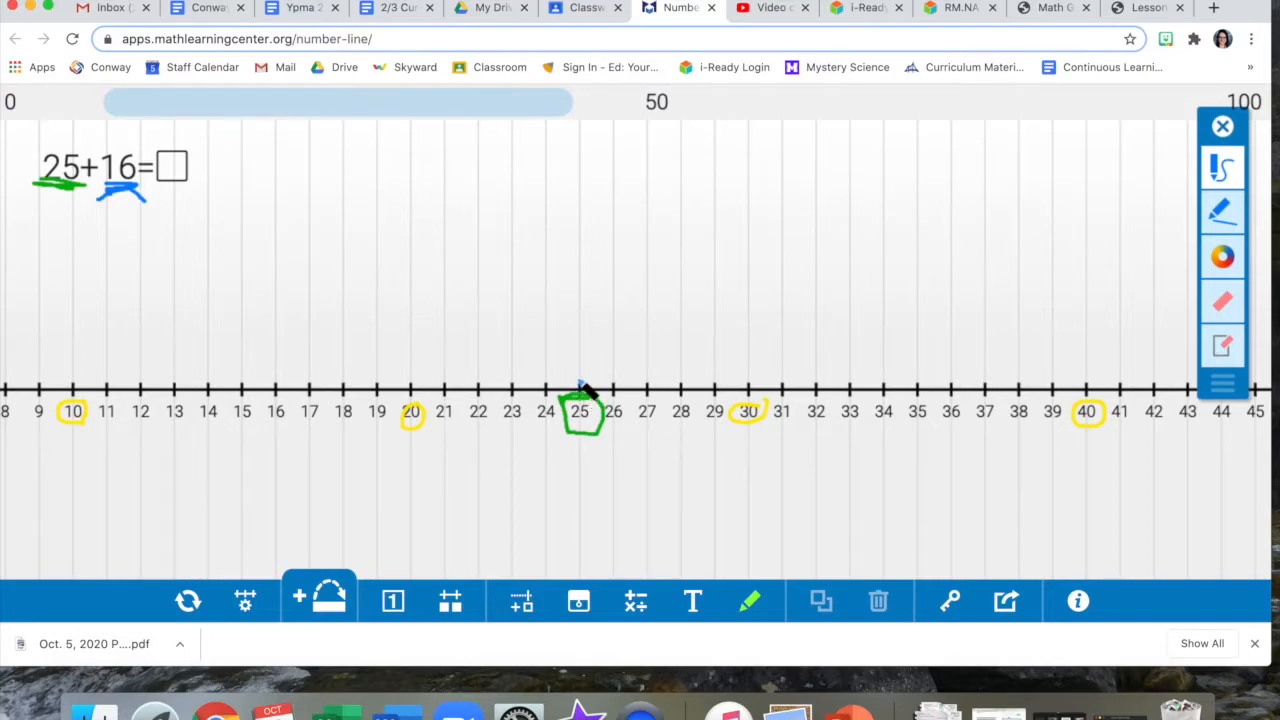
drag(580, 380, 650, 340)
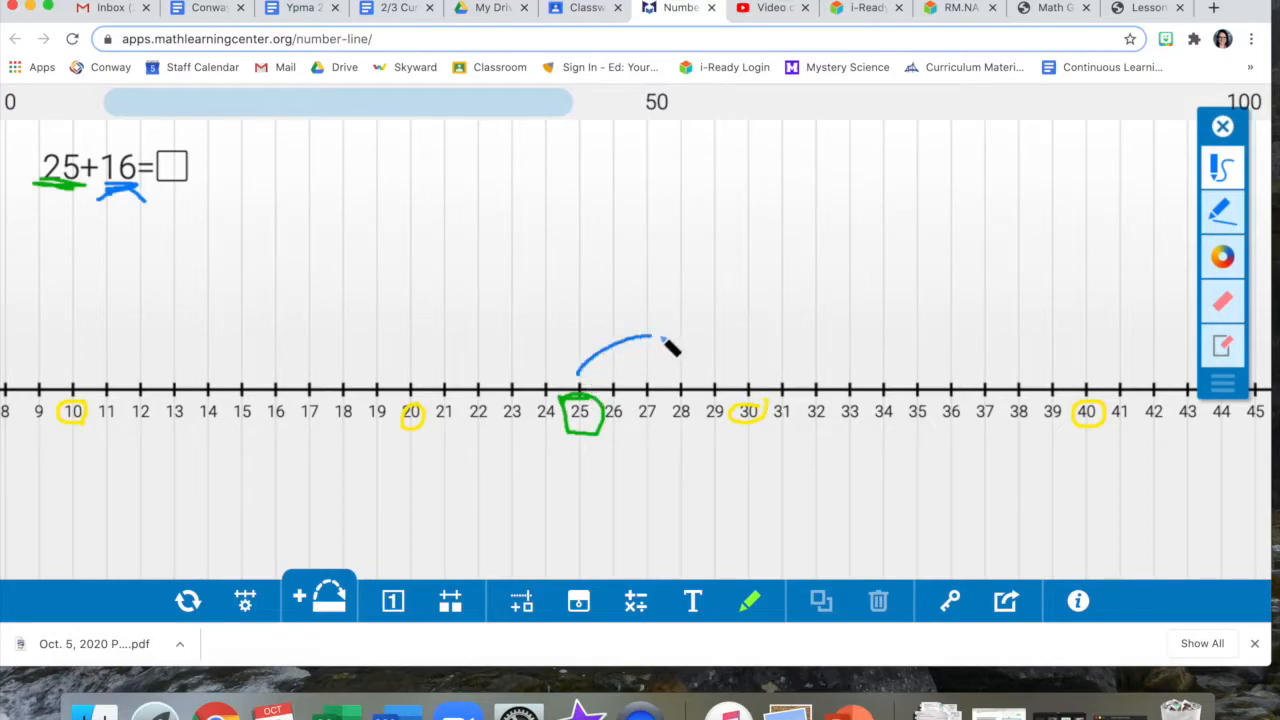
drag(578, 375, 747, 375)
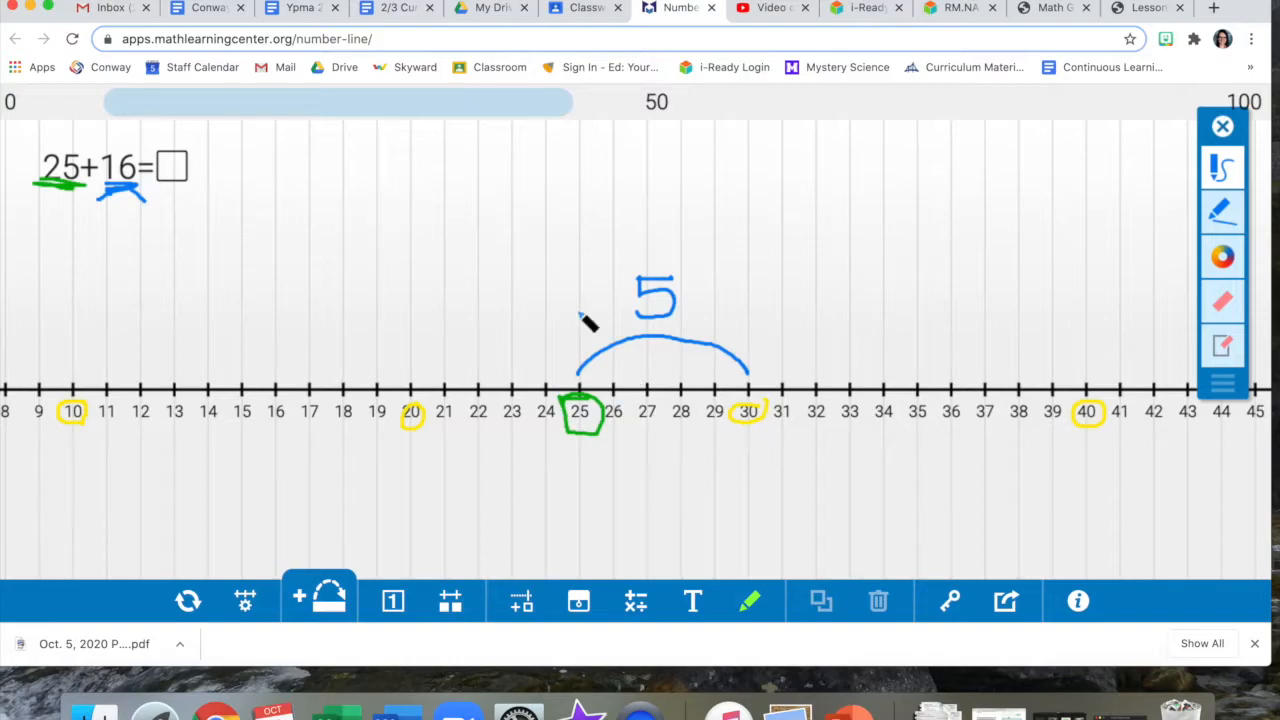
mouse_move(155, 195)
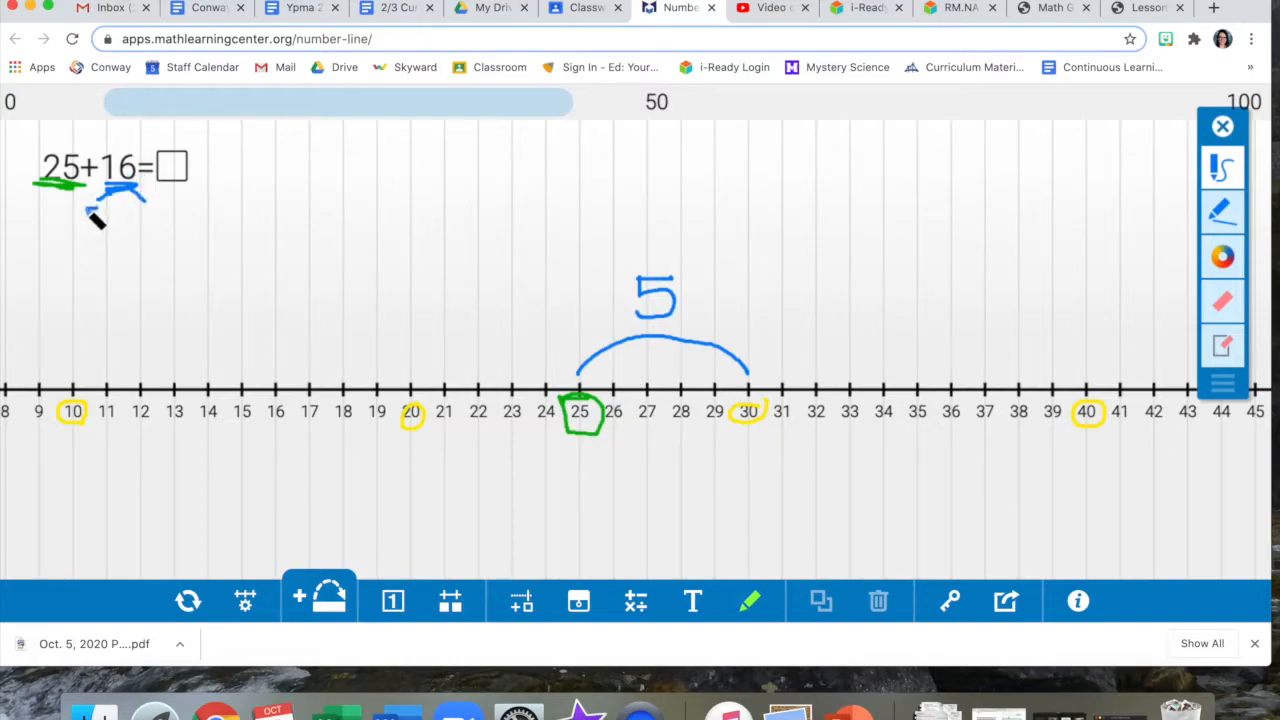
drag(90, 200, 95, 230)
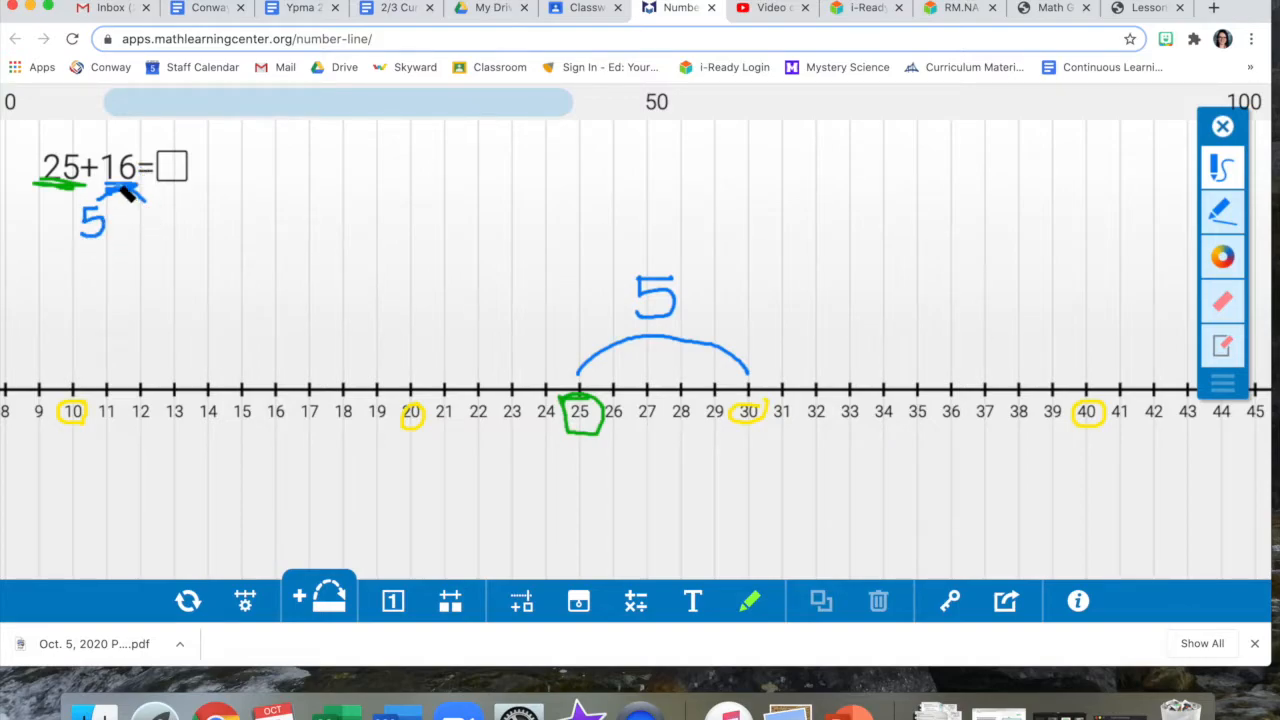
drag(130, 200, 150, 240)
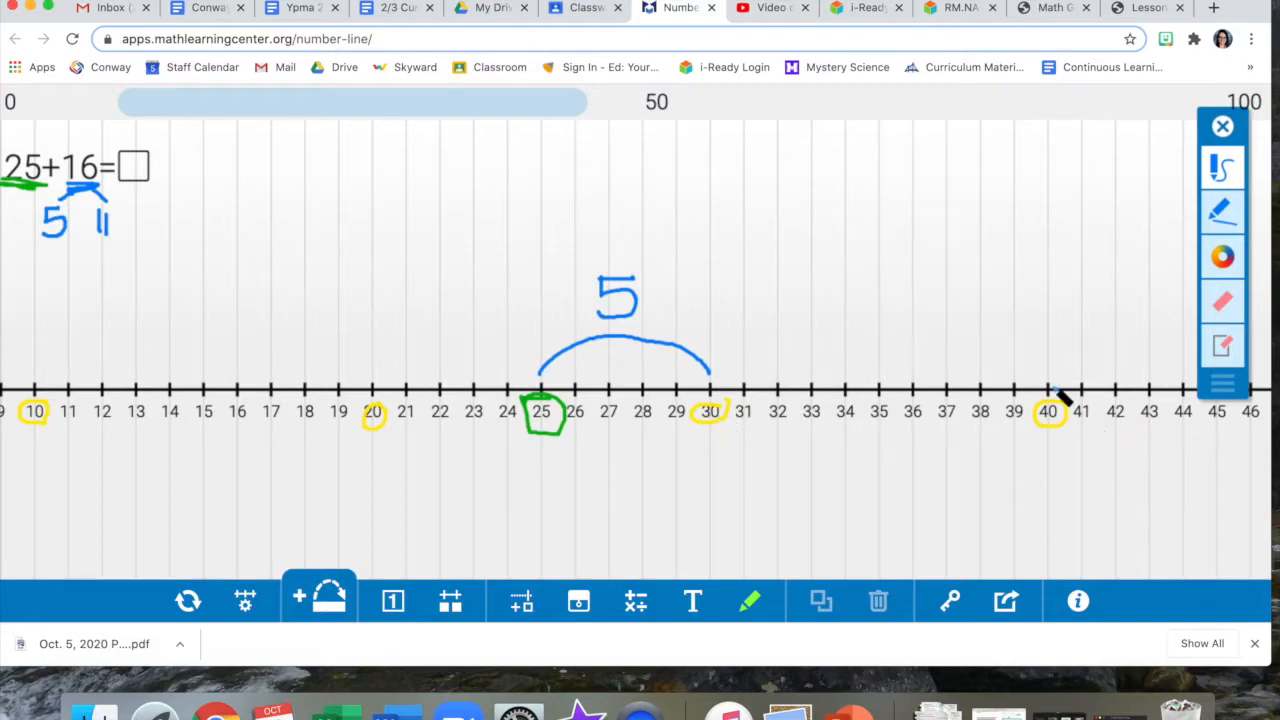
Draw the blue hop of 10 from 30 to 40
drag(710, 375, 1040, 385)
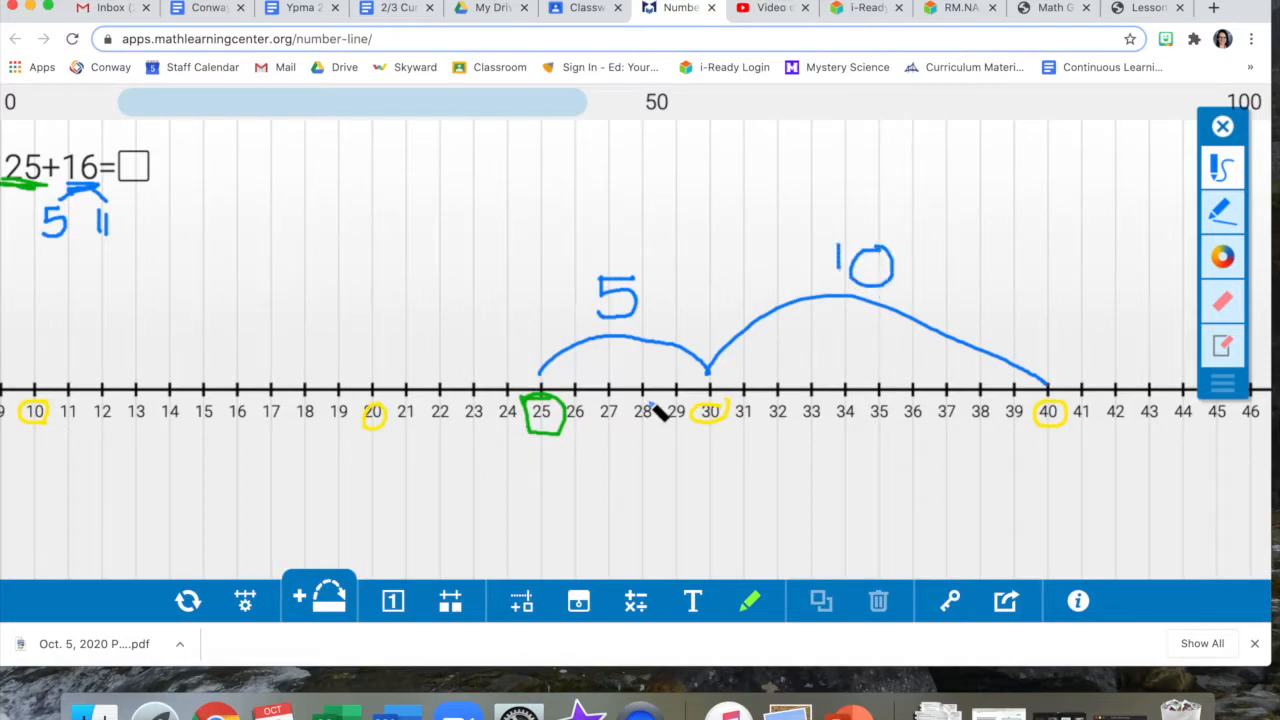
mouse_move(1085, 430)
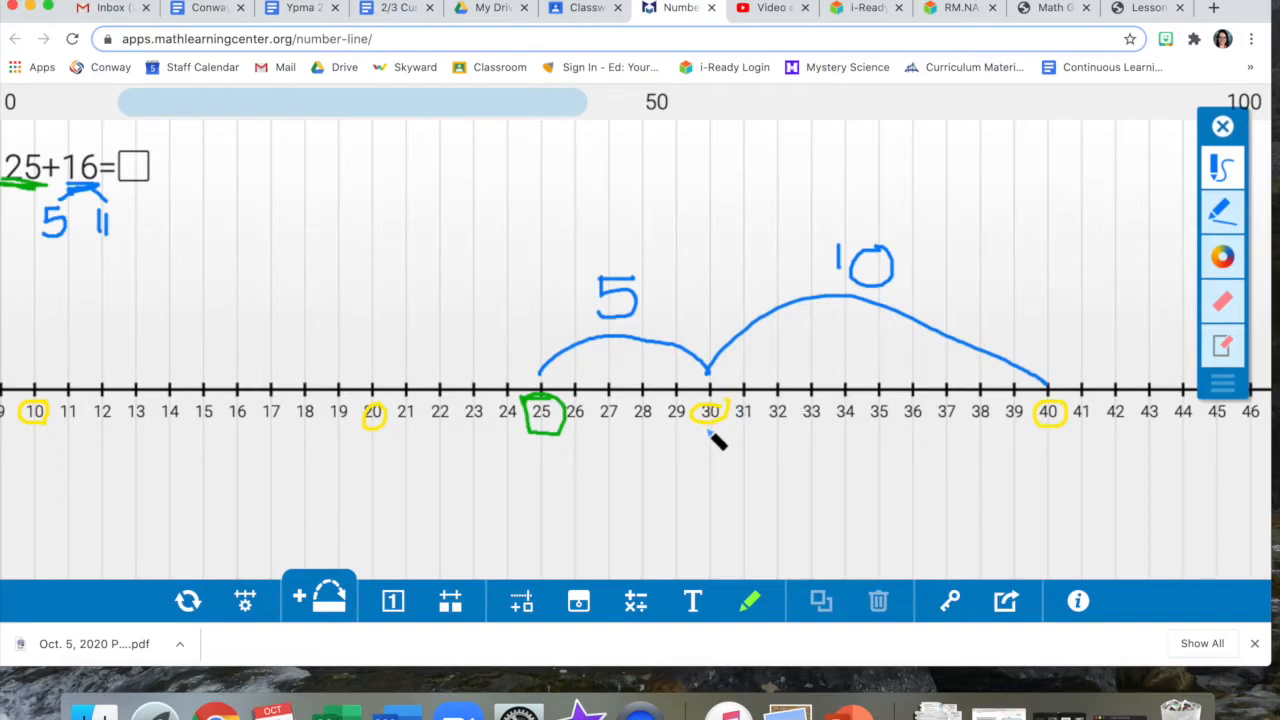
mouse_move(795, 483)
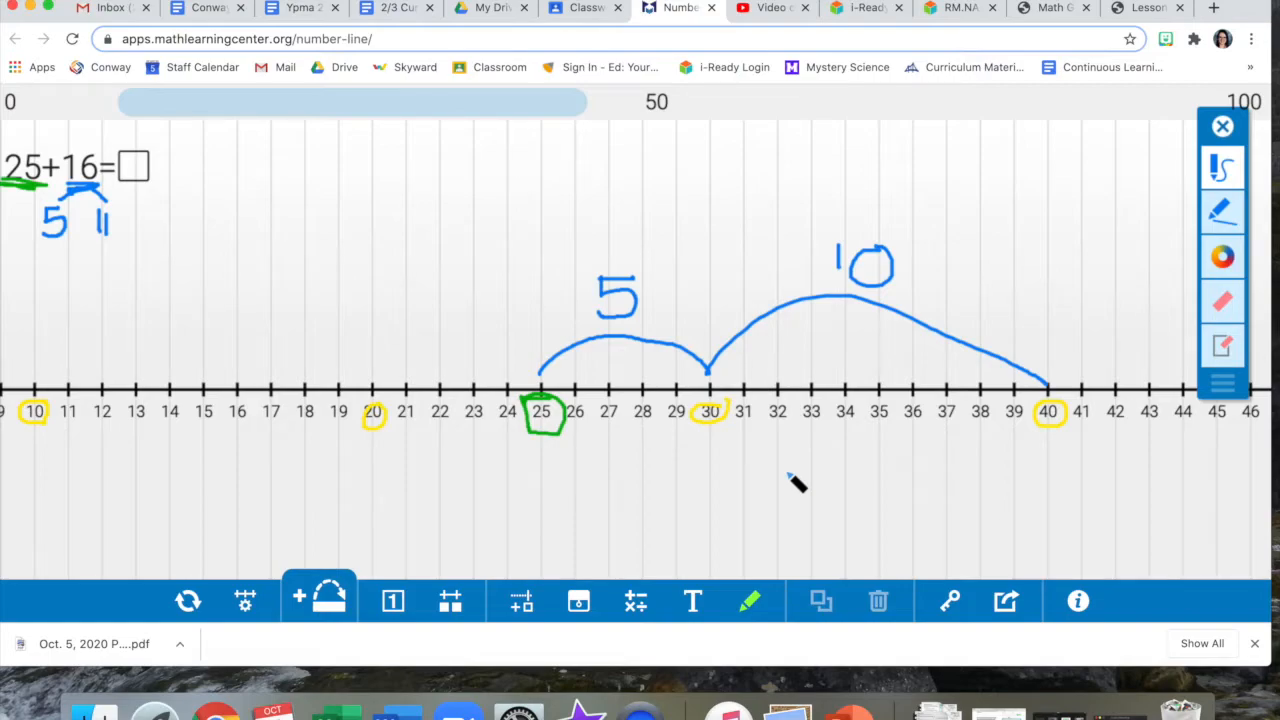
mouse_move(80, 245)
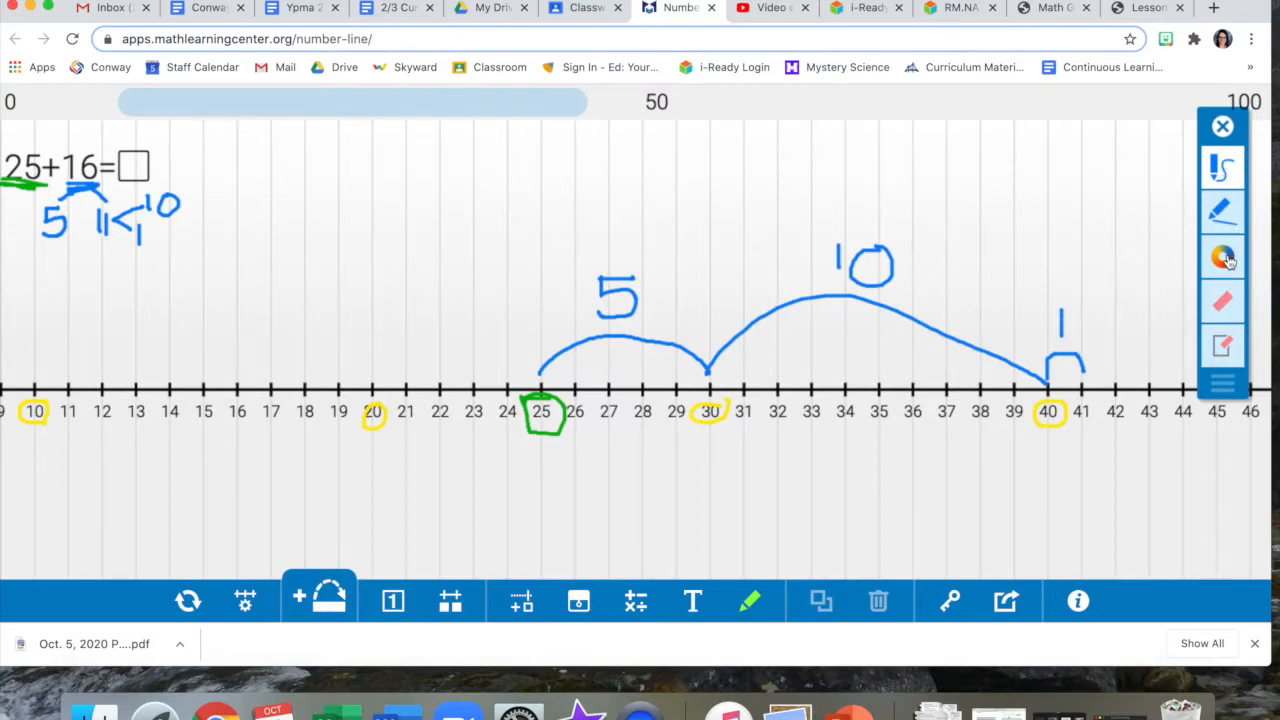
Choose orange ink and handwrite 41 as the answer to 25+16
click(1222, 256)
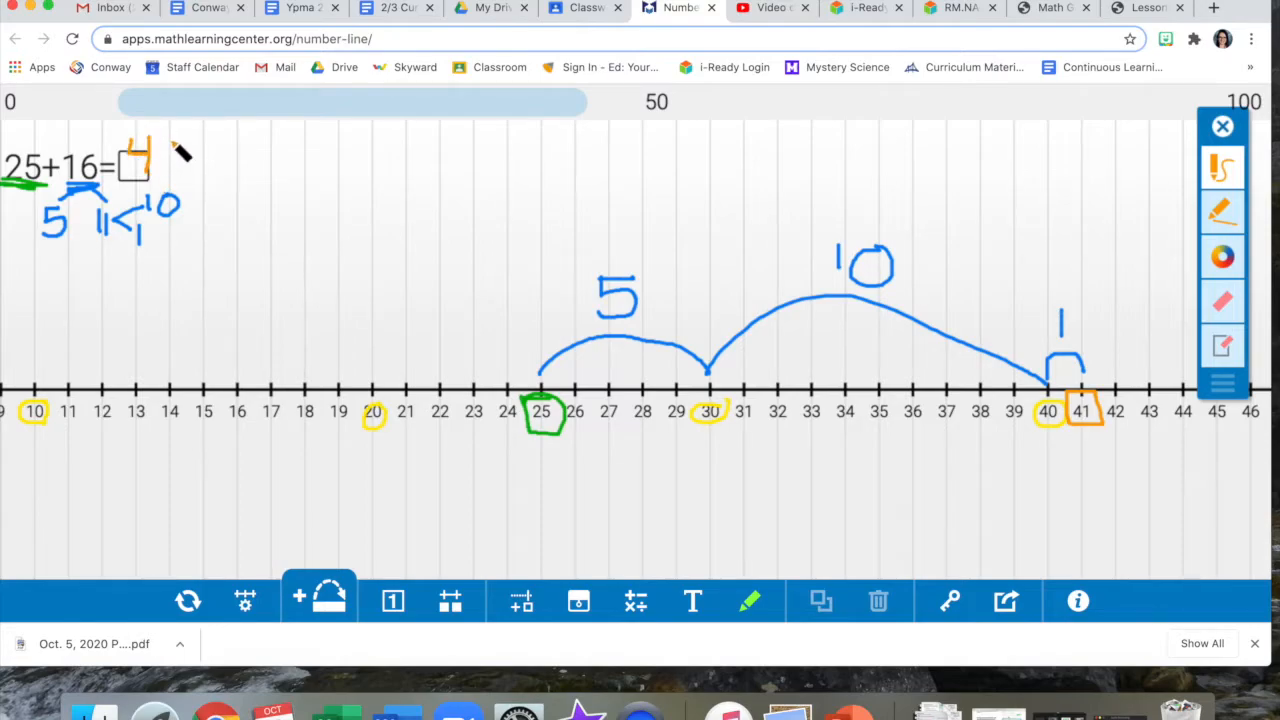
drag(180, 150, 175, 185)
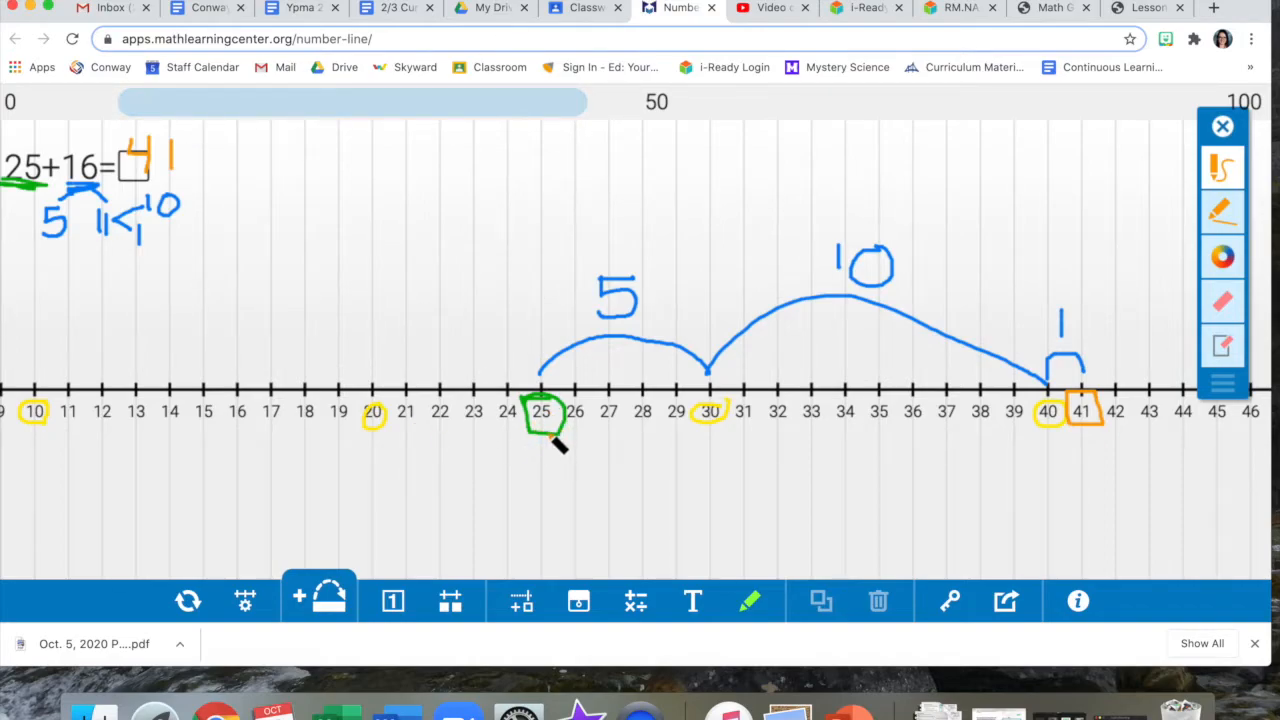
mouse_move(710, 395)
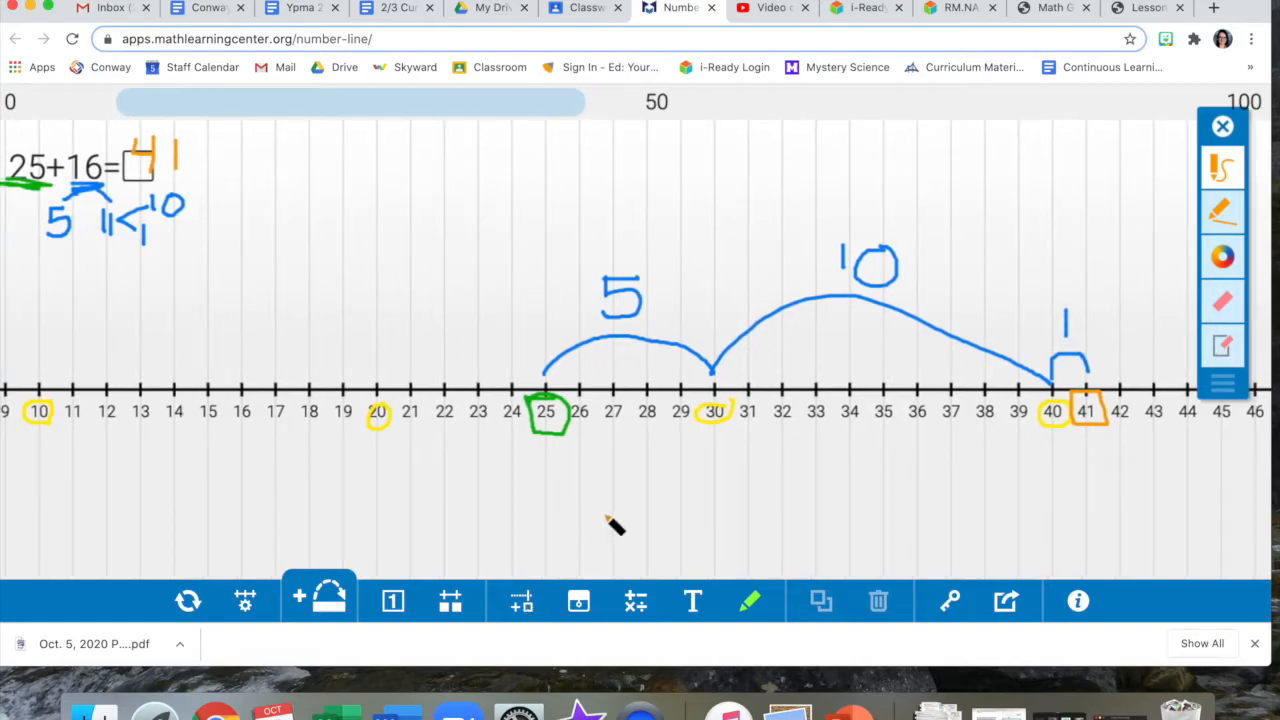
mouse_move(500, 578)
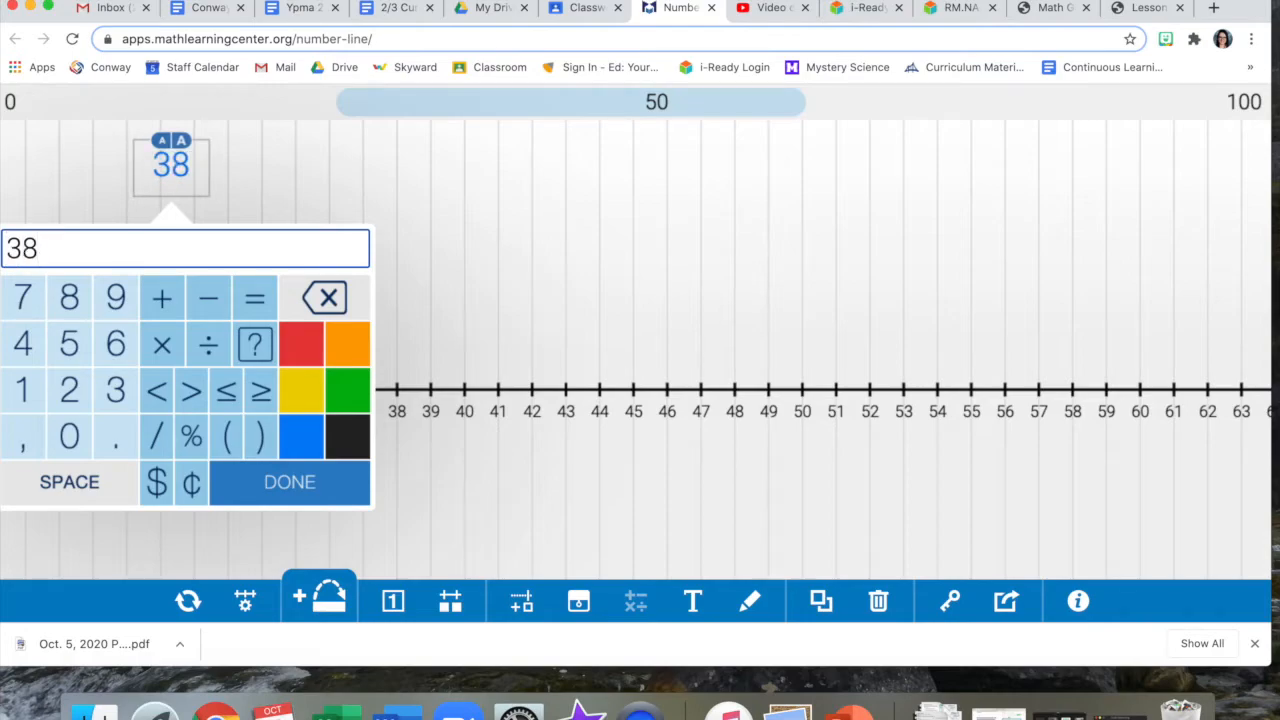
Enter '38+14=□' as a new equation and drag it to the top centre
click(161, 297)
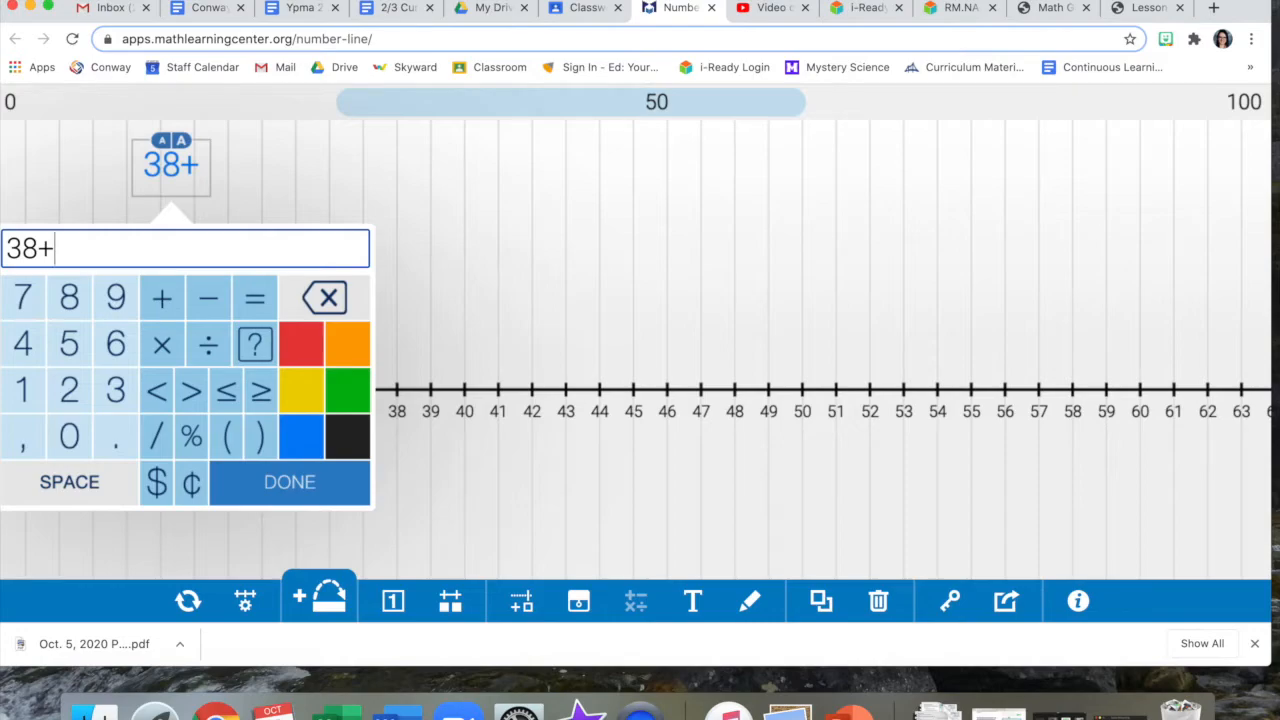
text(14)
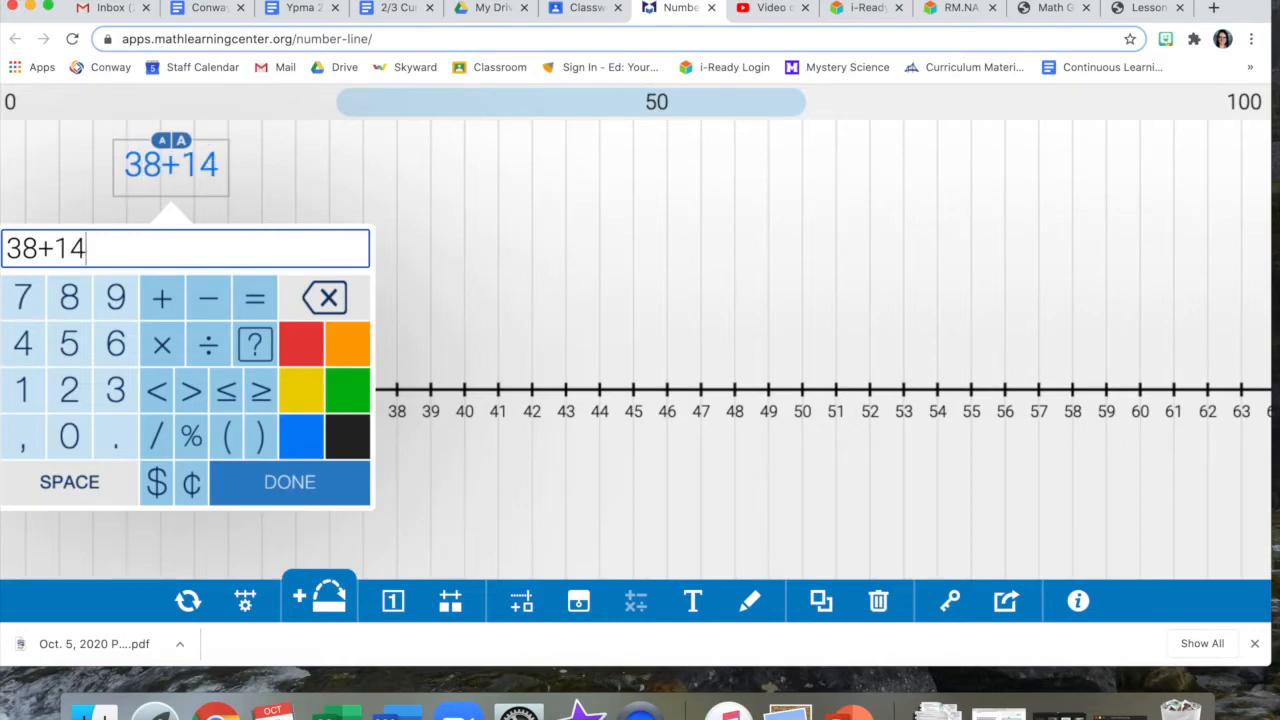
mouse_move(310, 458)
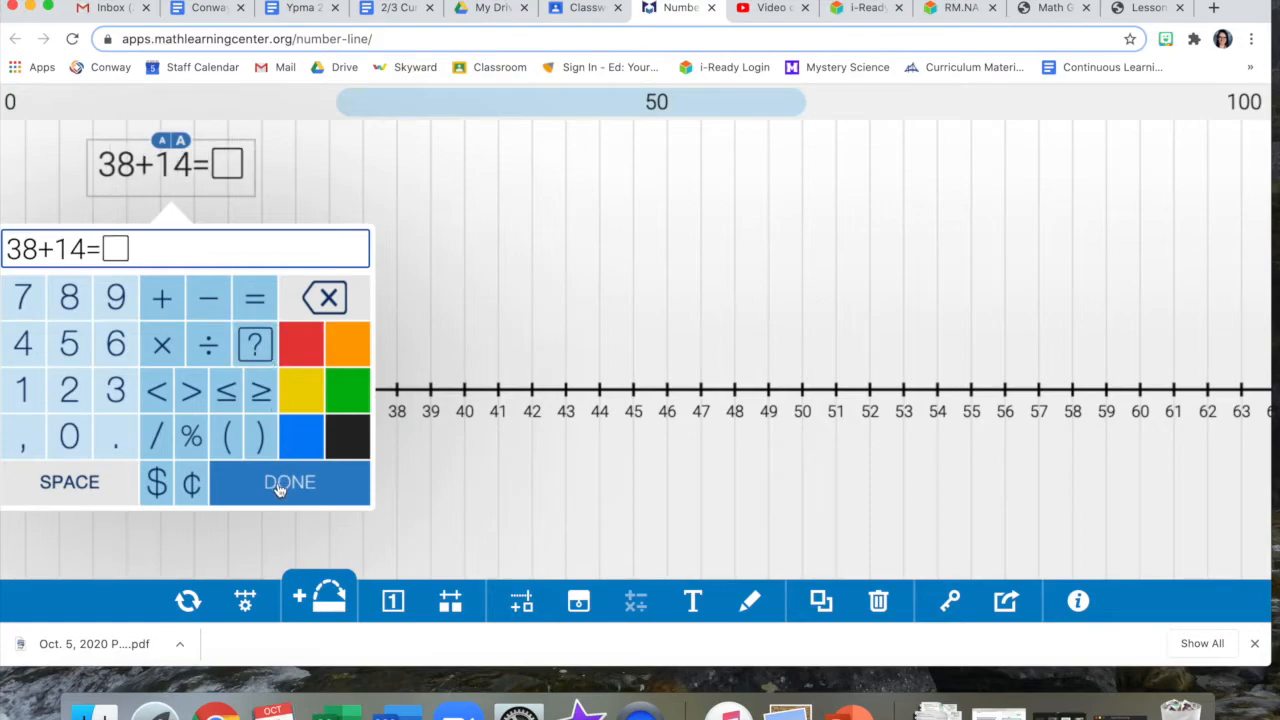
click(289, 482)
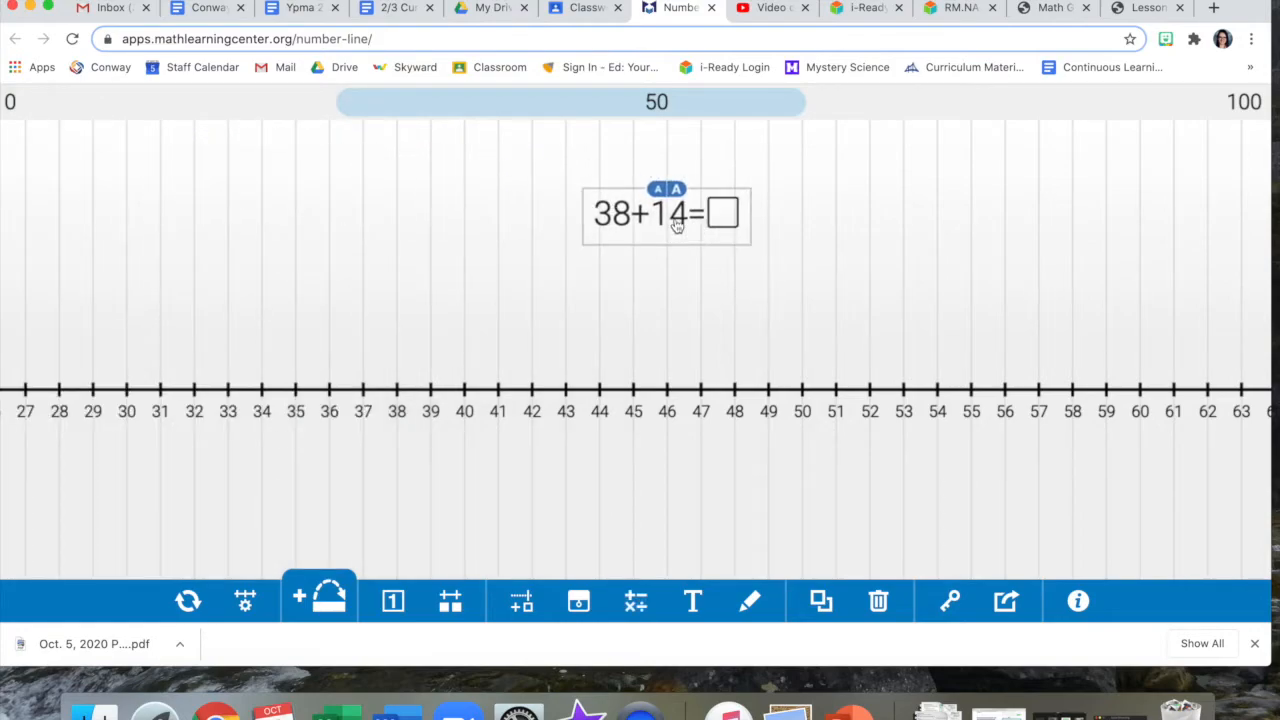
drag(665, 213, 648, 162)
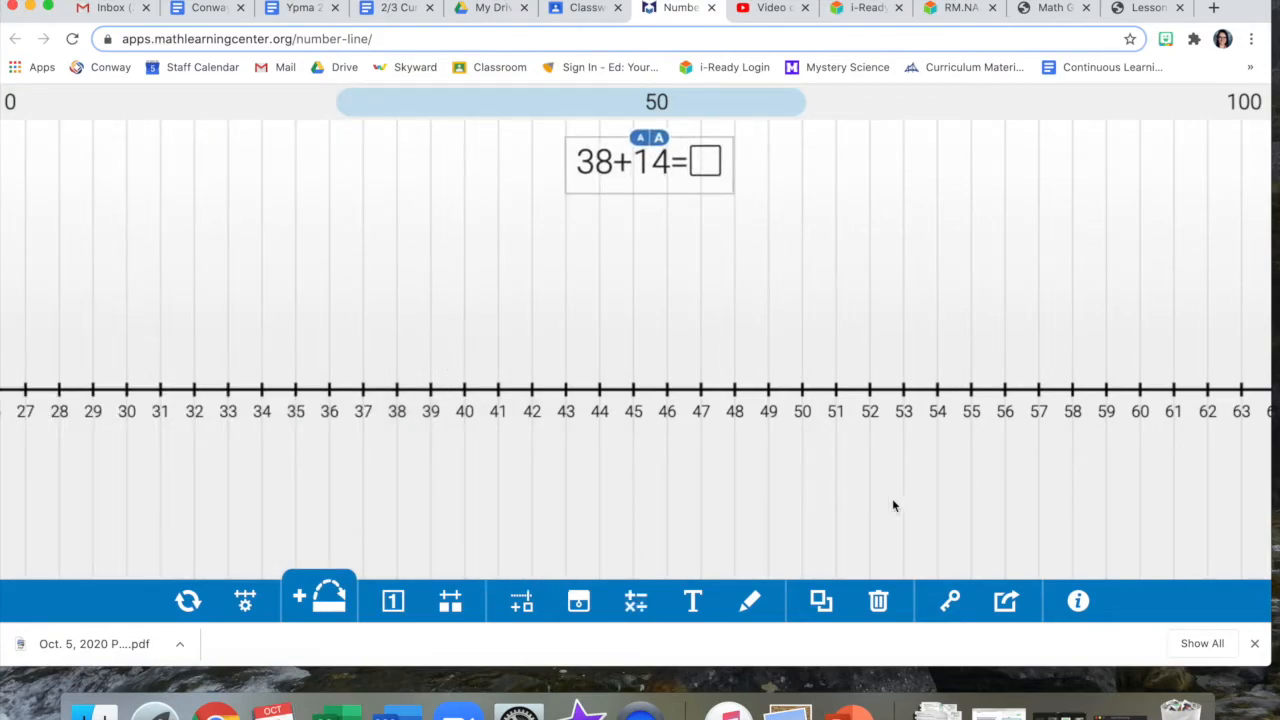
mouse_move(360, 607)
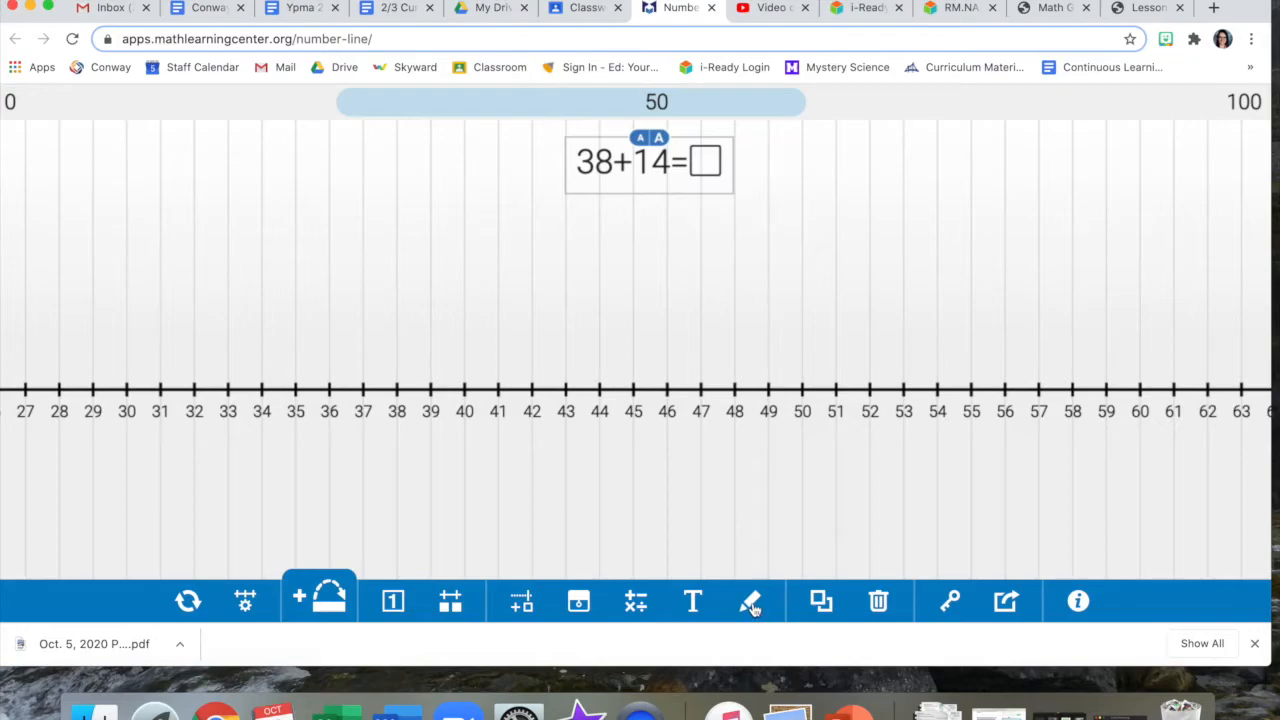
Circle 38 in green on the line, then switch the pen to blue
click(750, 600)
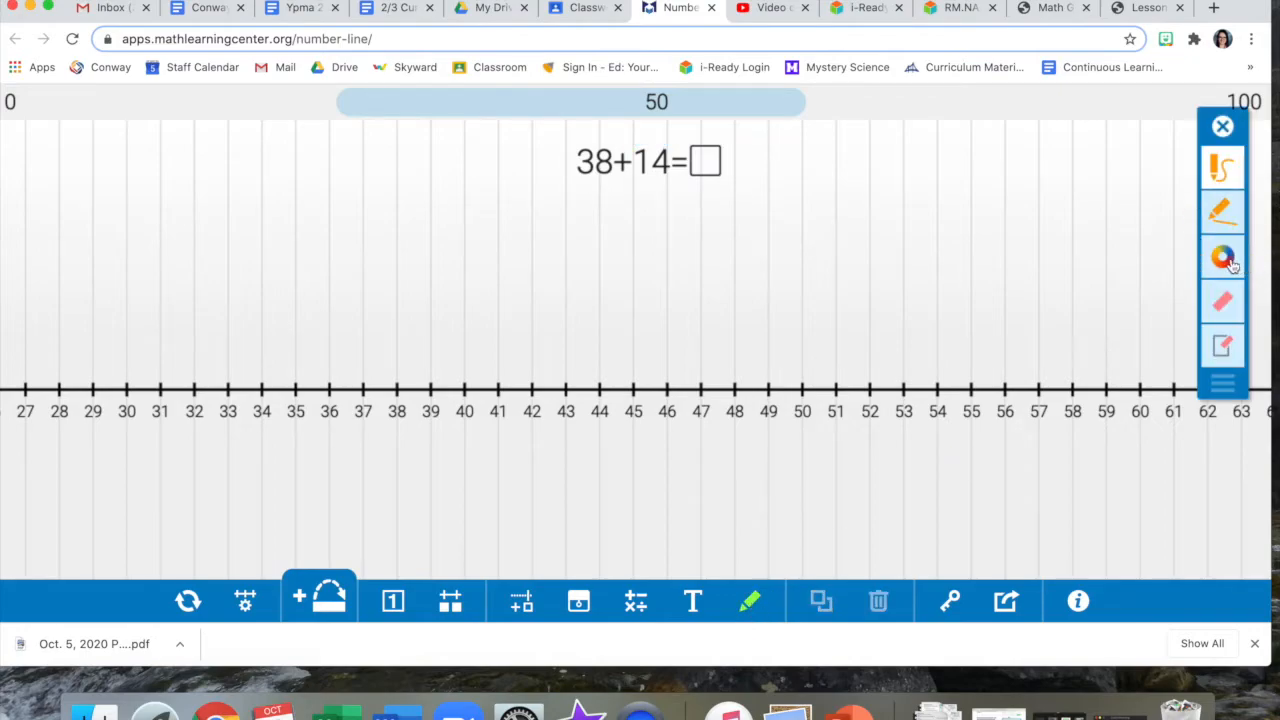
click(1223, 257)
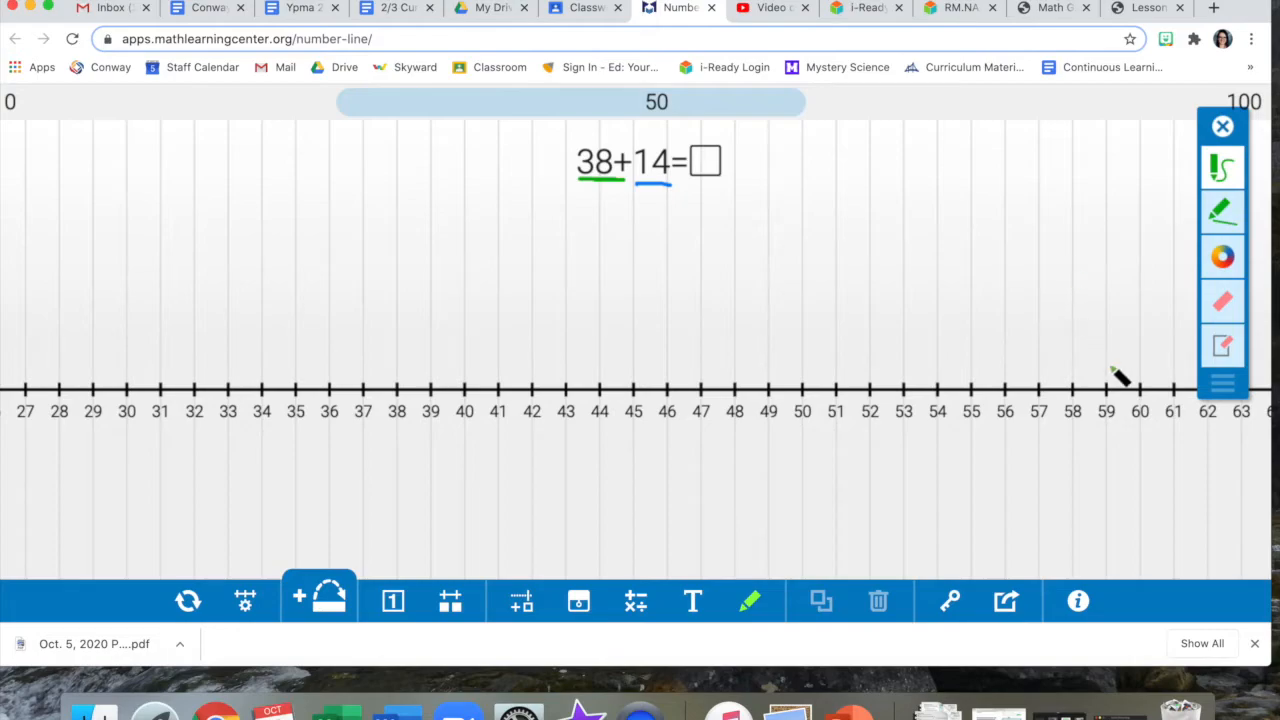
mouse_move(405, 410)
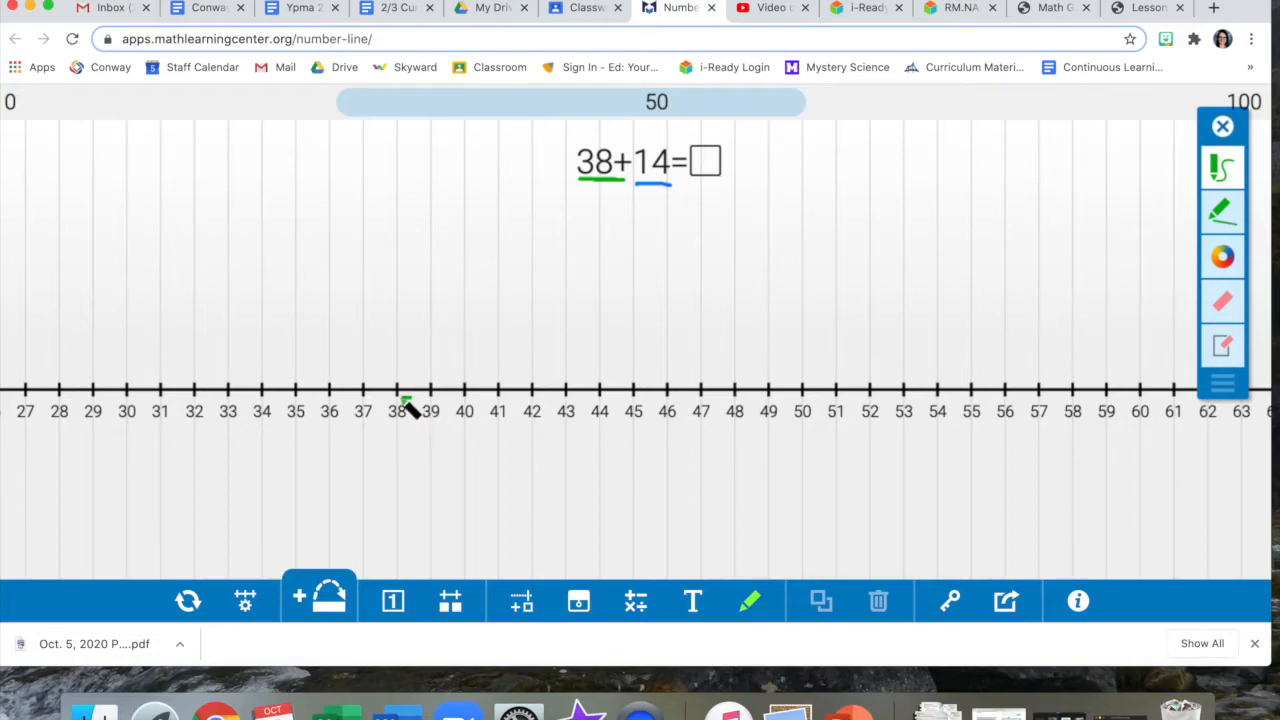
drag(385, 400, 410, 420)
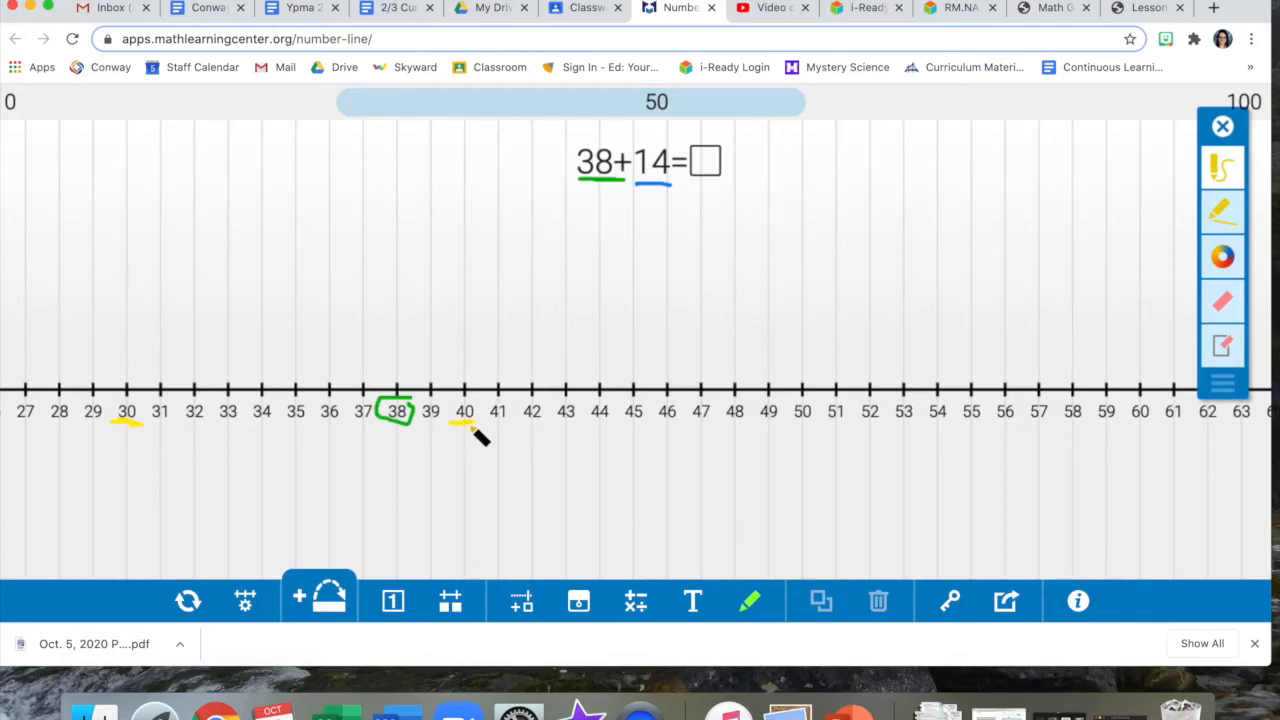
mouse_move(800, 430)
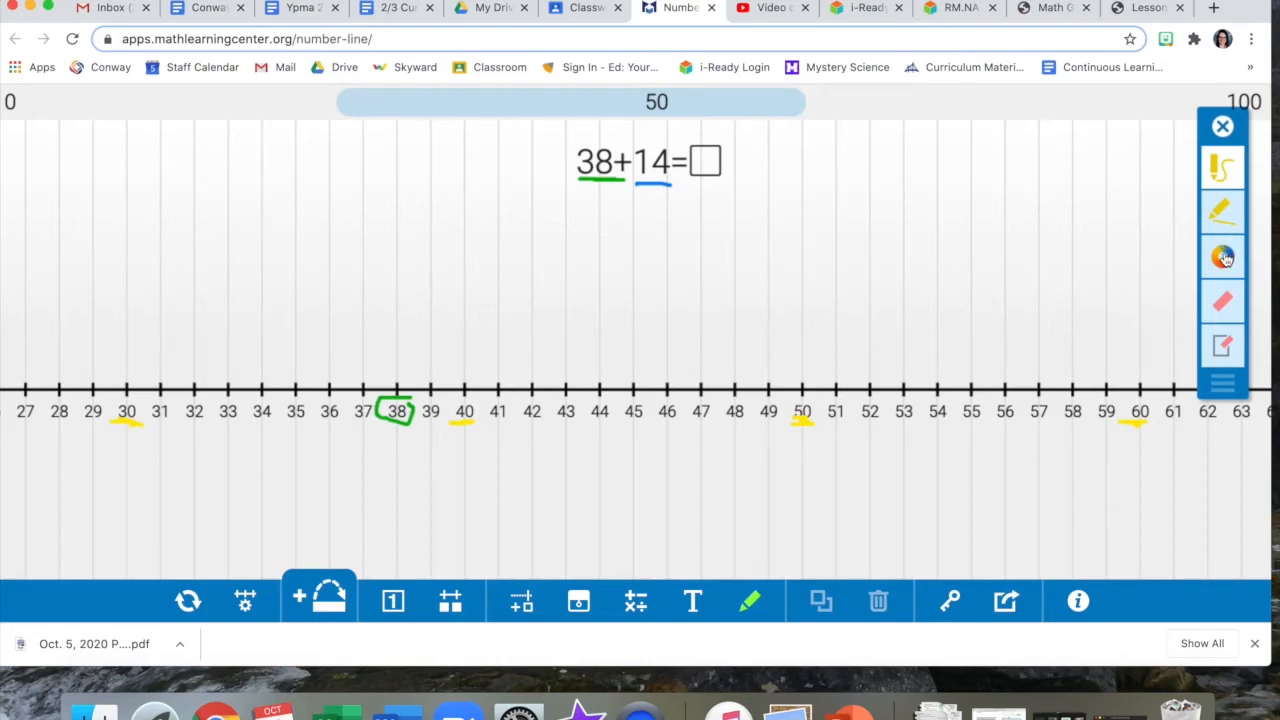
click(1223, 257)
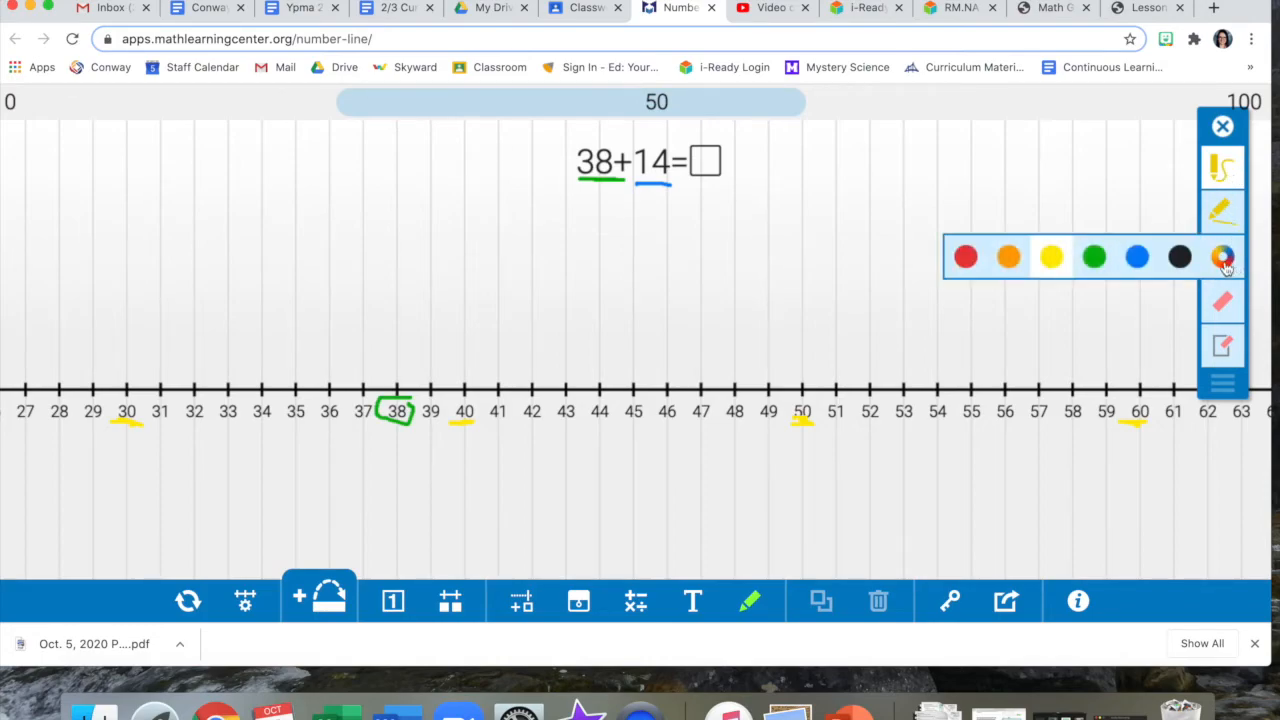
click(1222, 257)
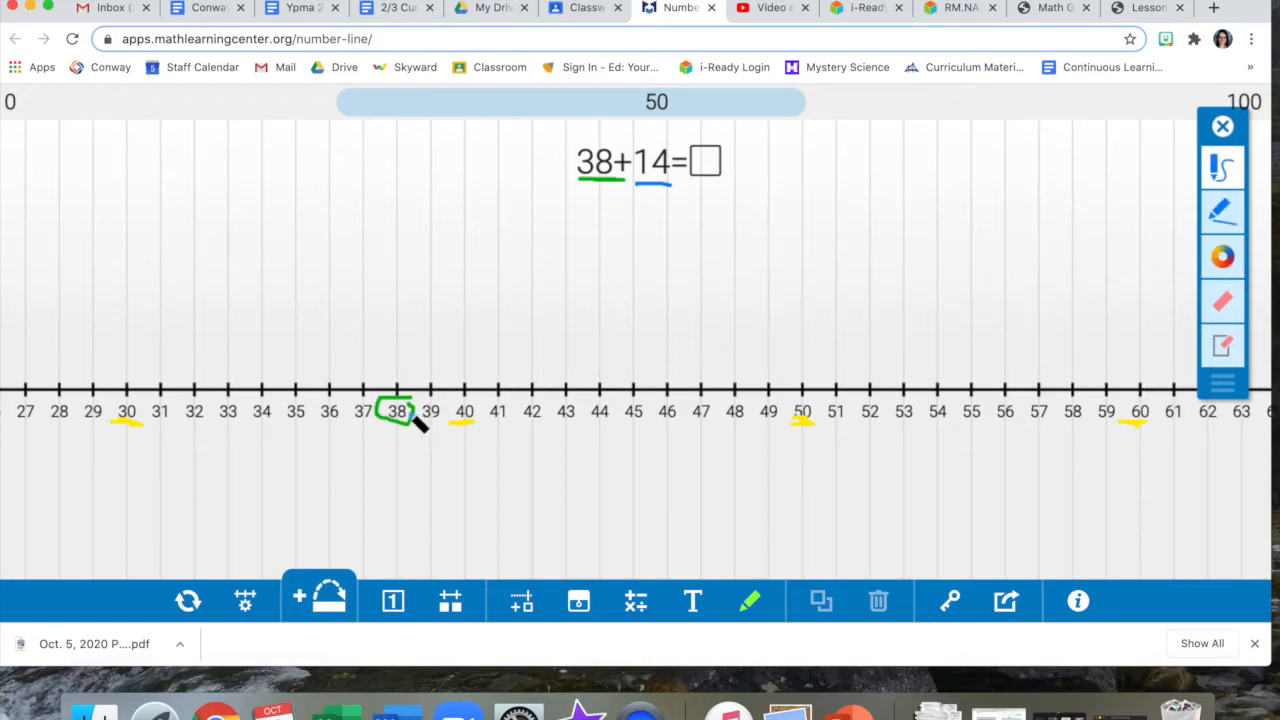
mouse_move(450, 293)
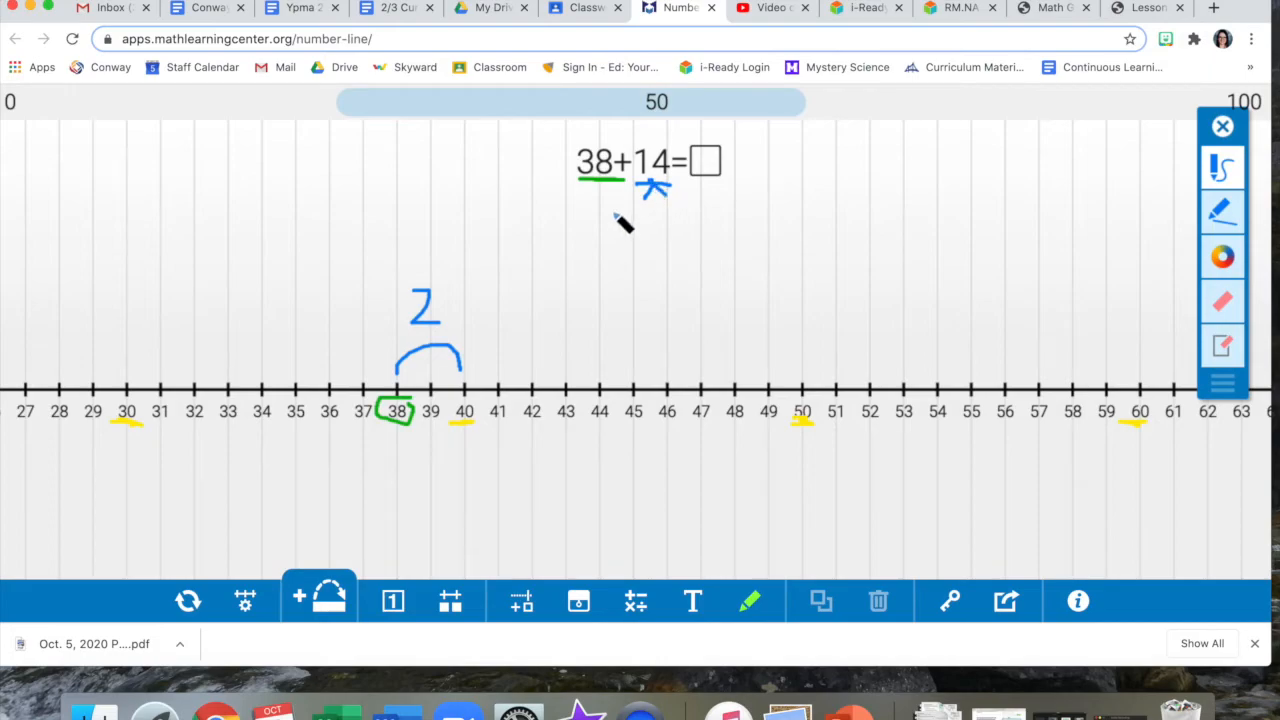
Write 2 under 14, then draw blue hops 40→50 and 50→52, labelling the last 2
drag(628, 235, 645, 210)
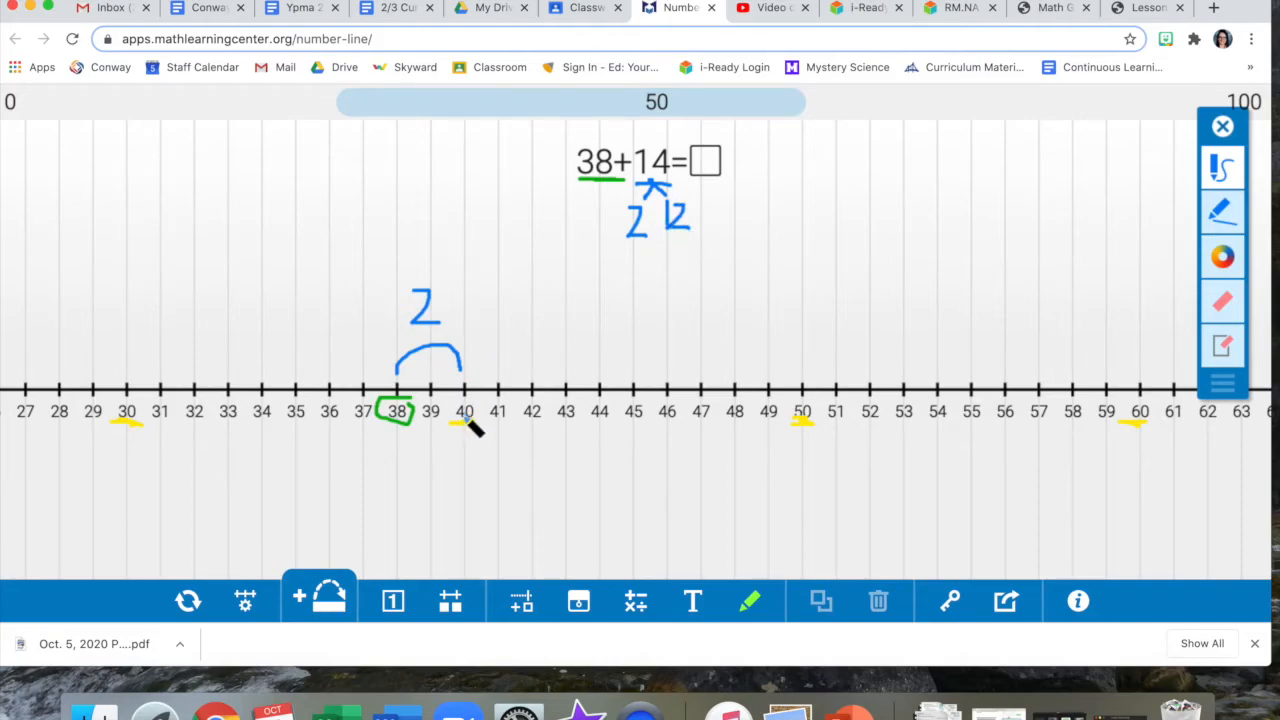
drag(460, 360, 780, 385)
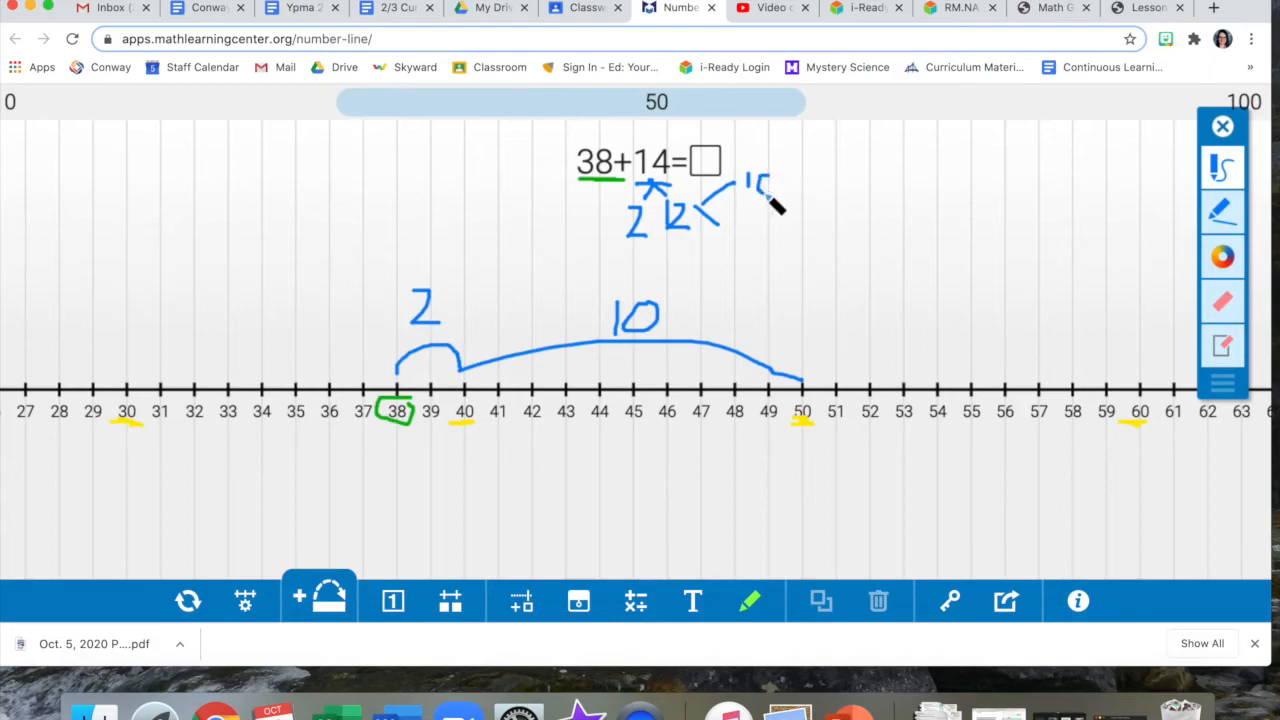
drag(755, 185, 765, 255)
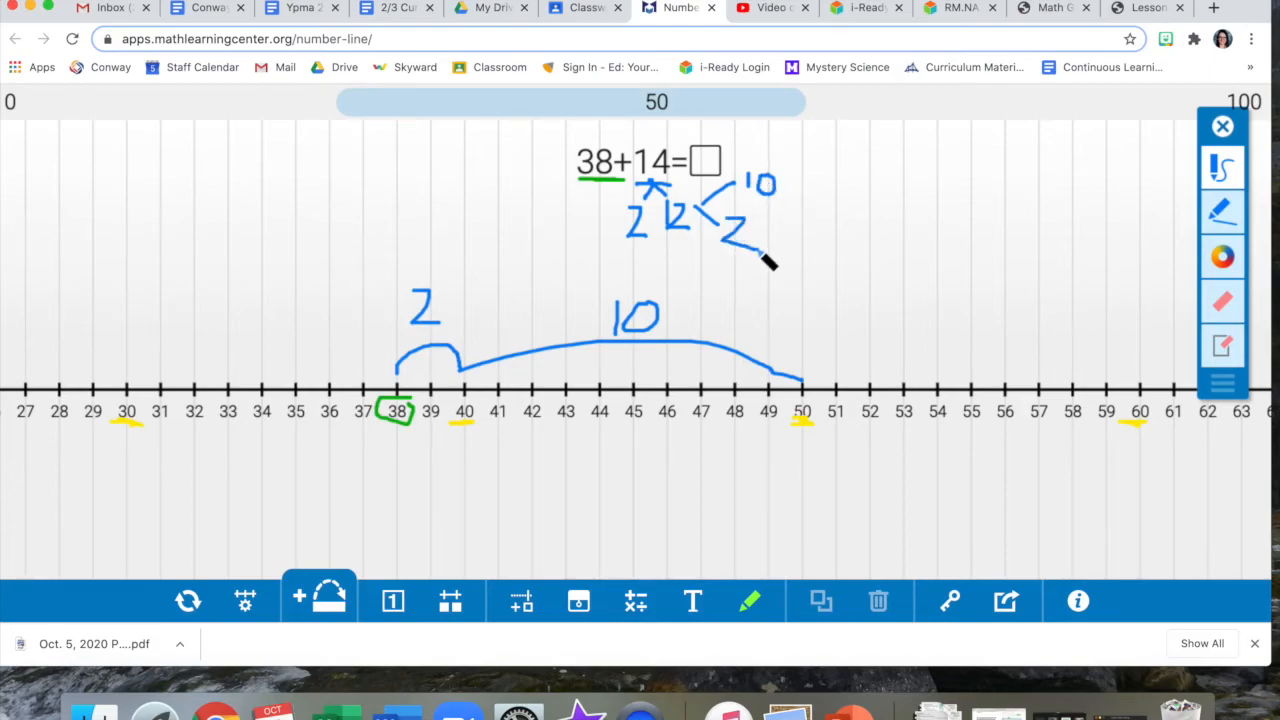
drag(800, 385, 875, 385)
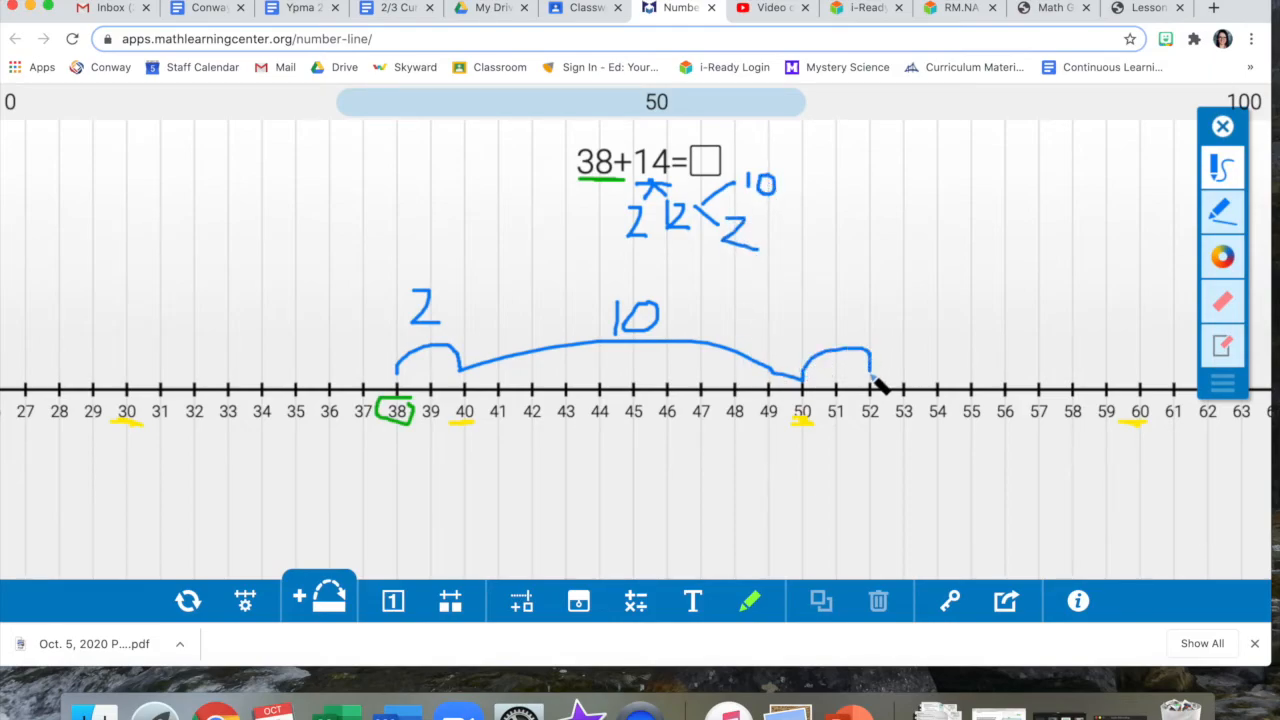
drag(845, 350, 820, 330)
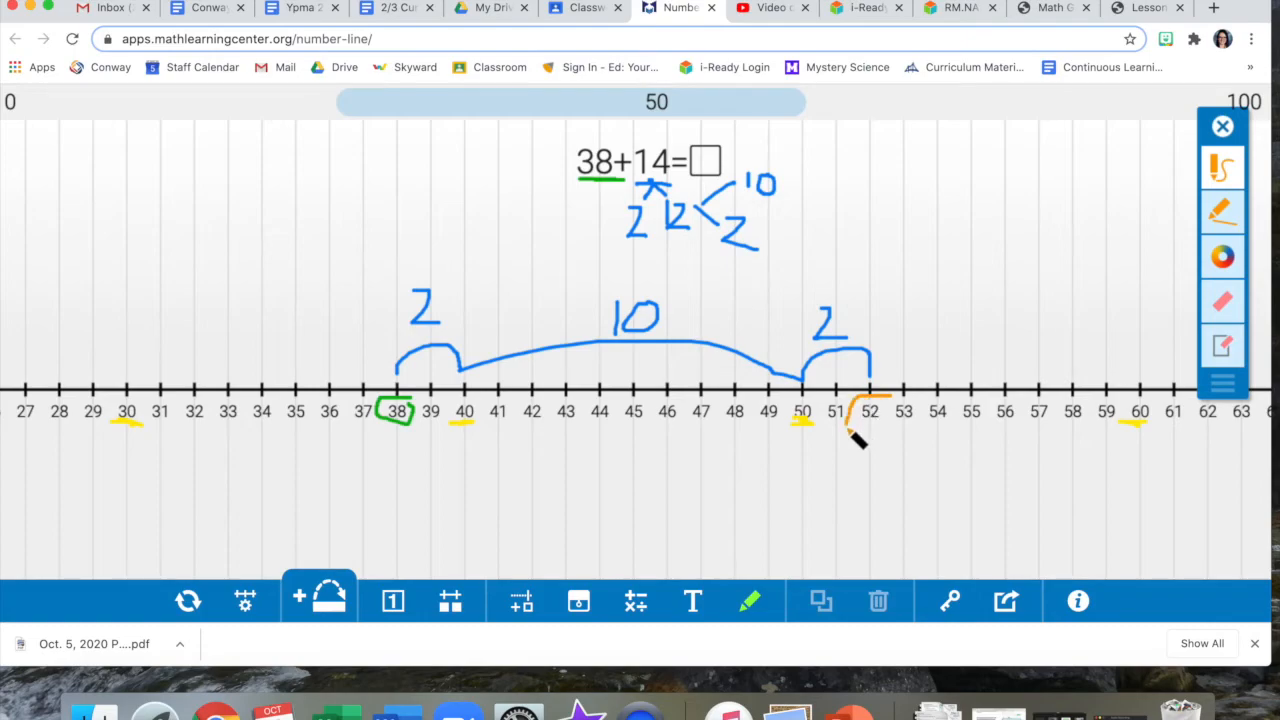
Mark the landing point 52 with an orange circle and line
drag(870, 395, 870, 440)
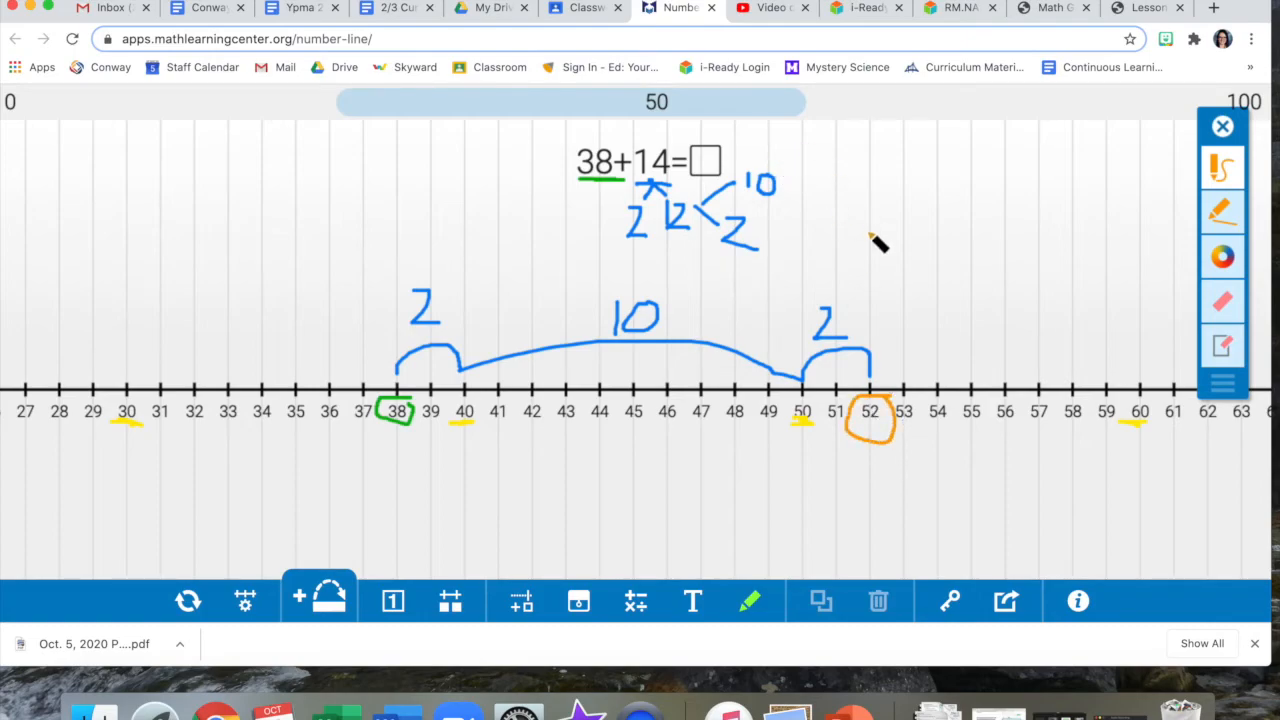
mouse_move(882, 472)
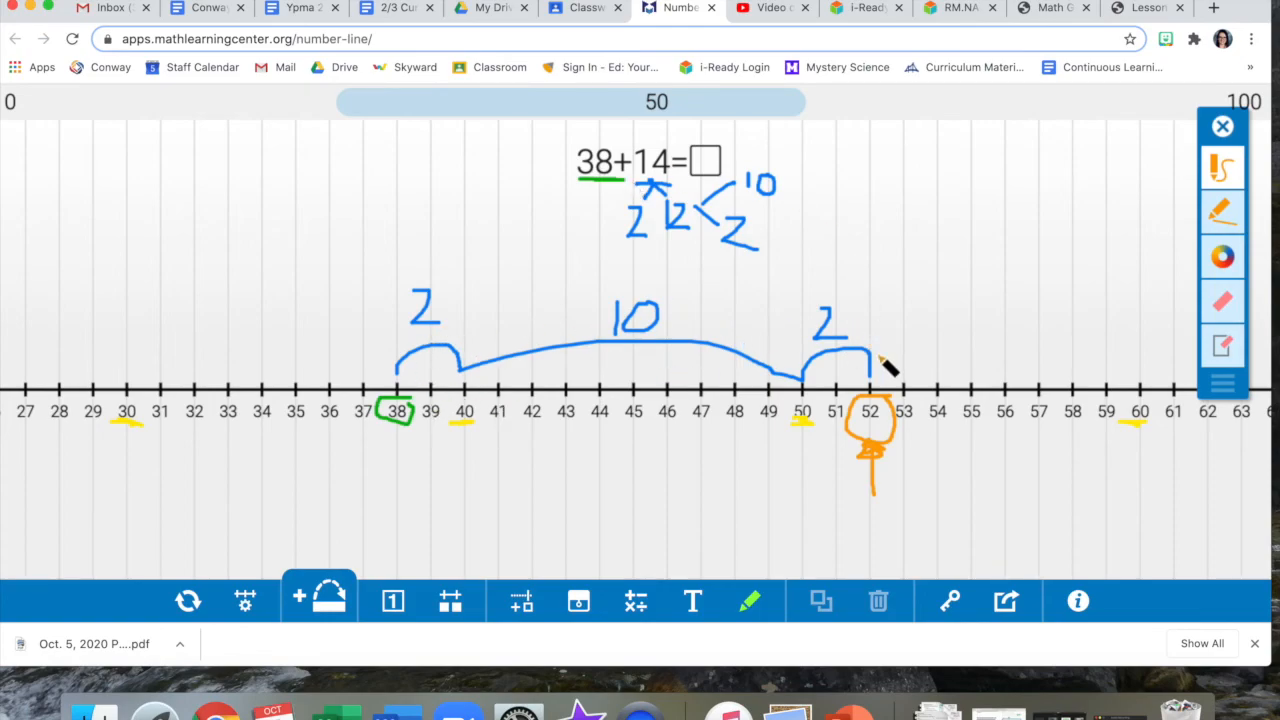
mouse_move(1185, 430)
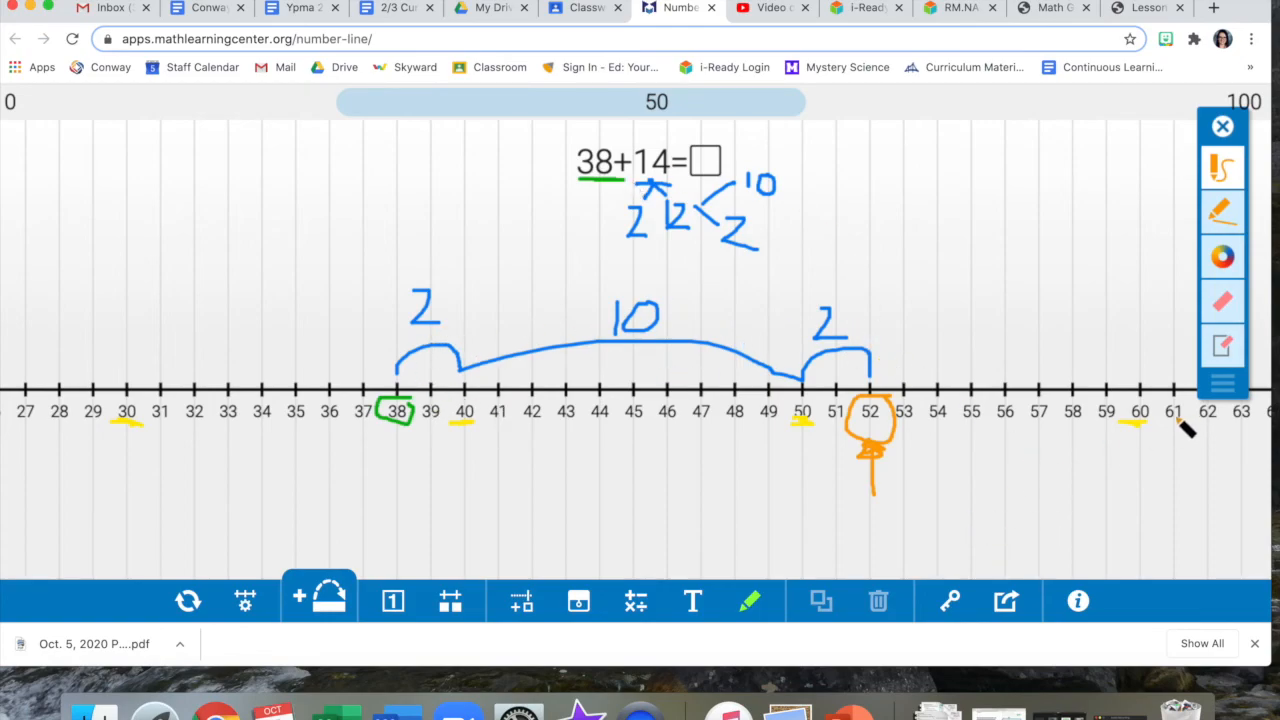